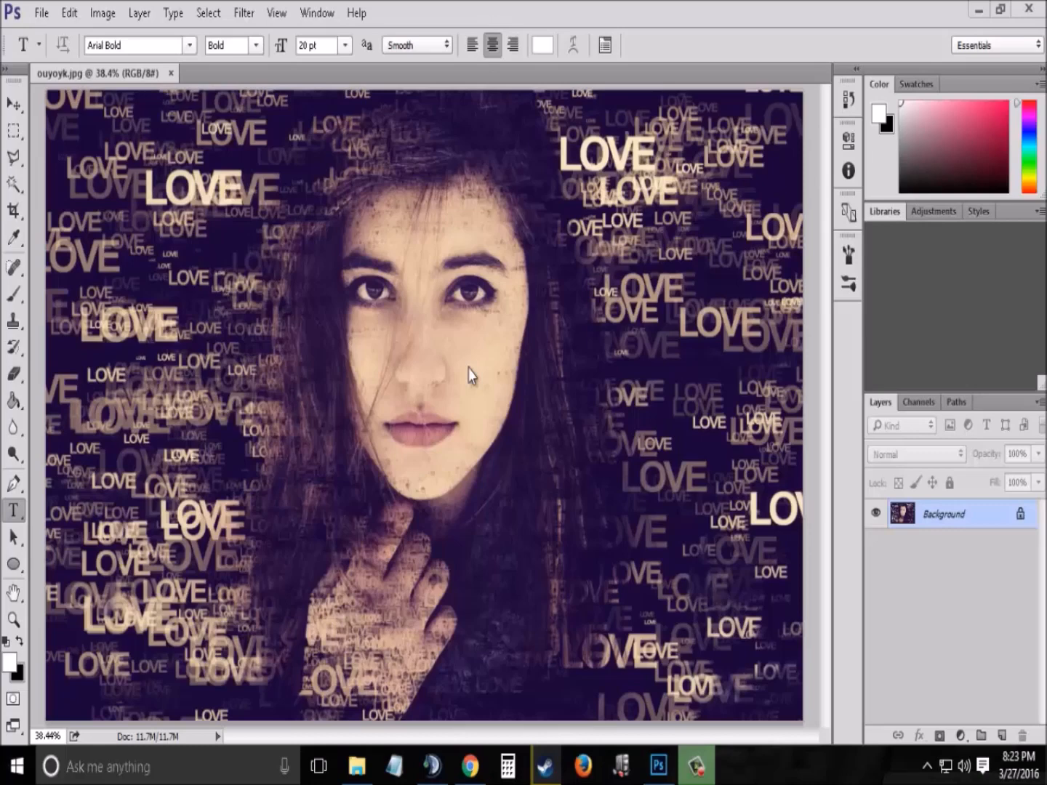
mouse_move(109, 84)
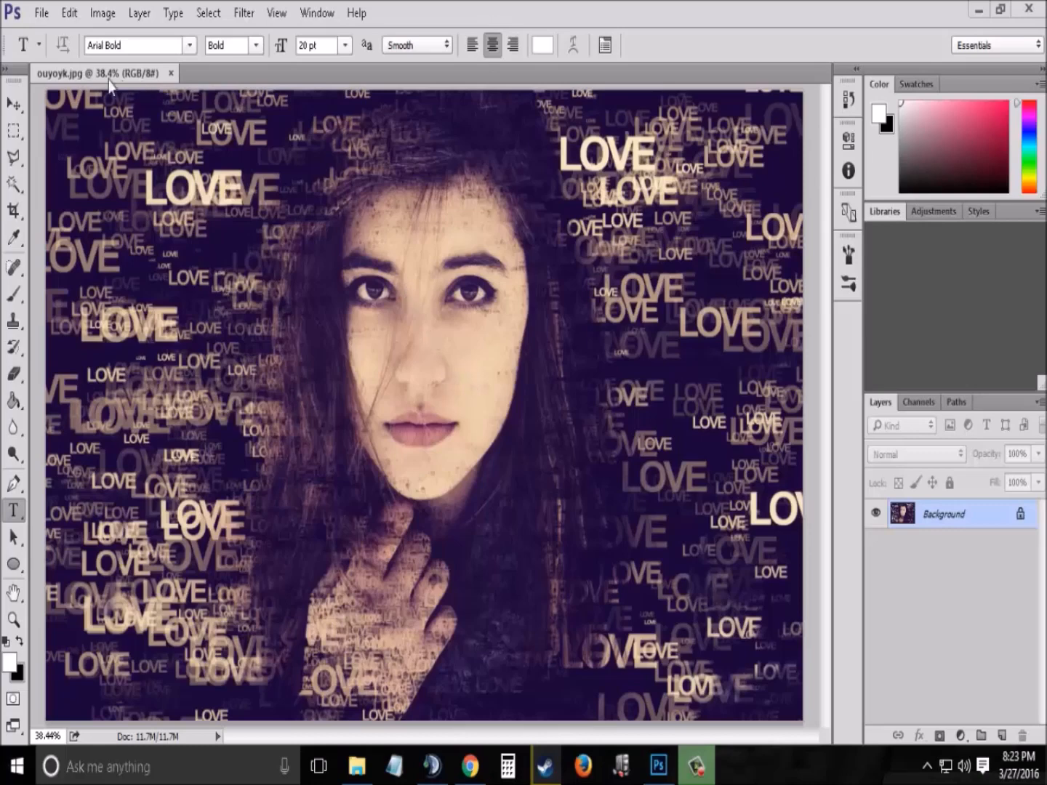
Step: Open the girl portrait JPG in a new tab beside the finished LOVE artwork
click(40, 13)
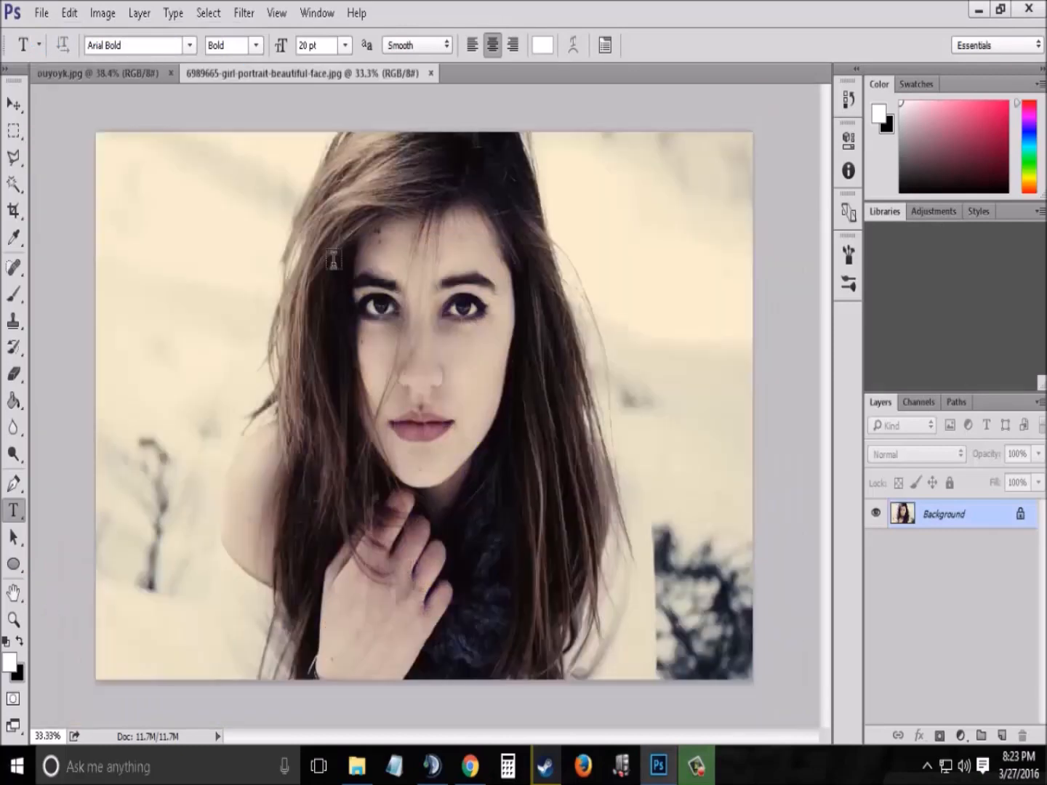
Step: Convert Background into Layer 0 and add a new layer above it filled white
click(13, 620)
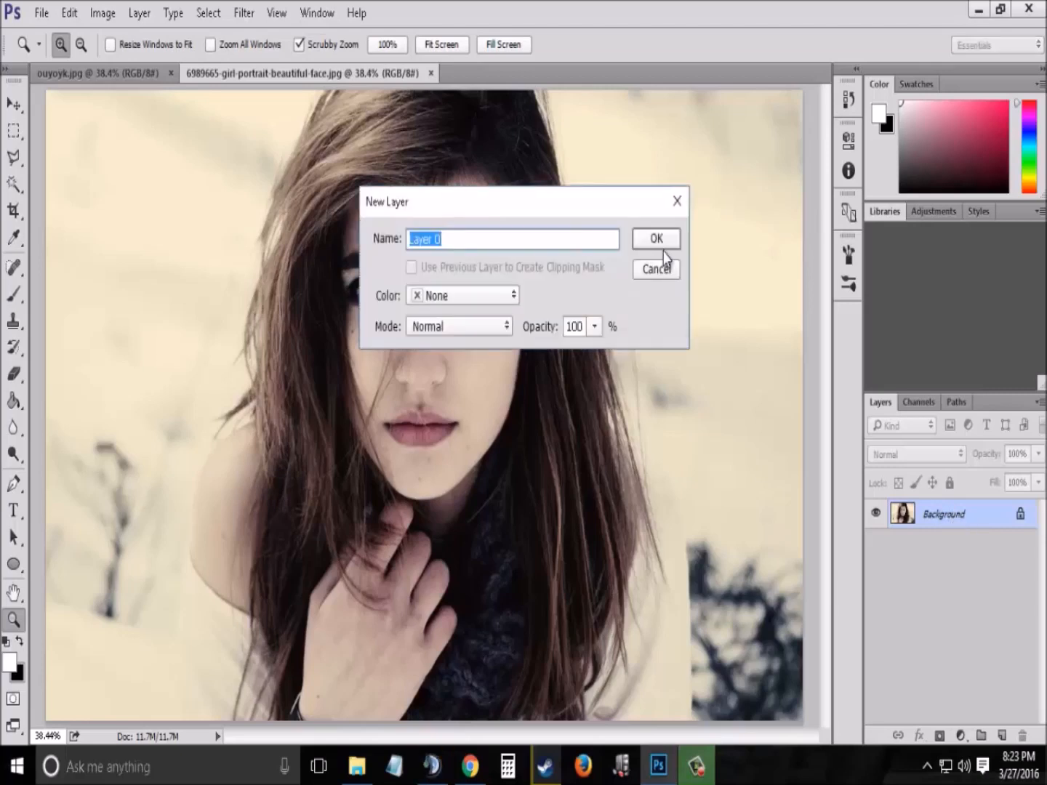
click(655, 238)
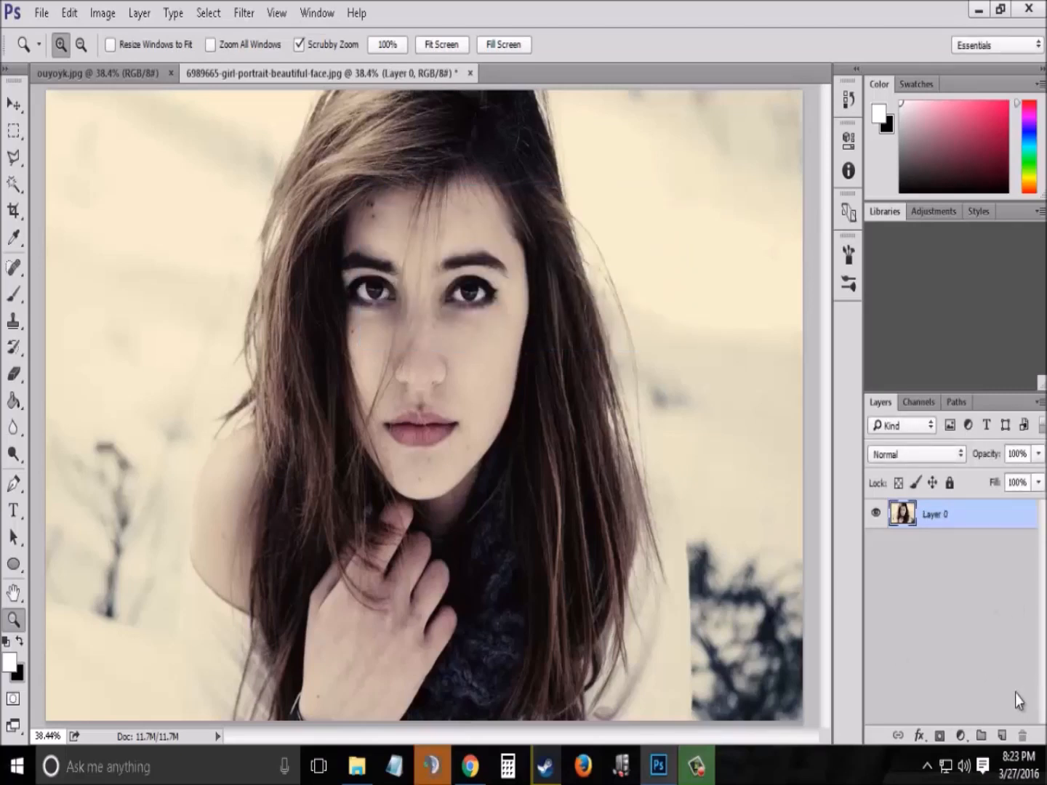
click(983, 736)
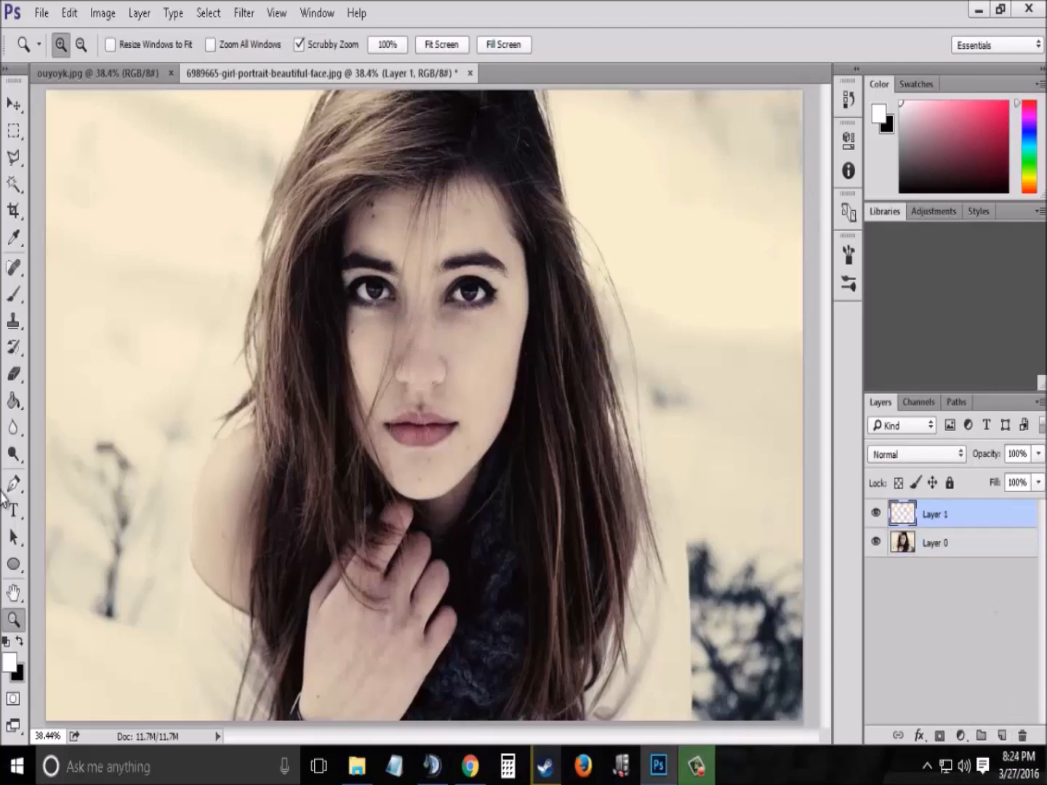
click(13, 401)
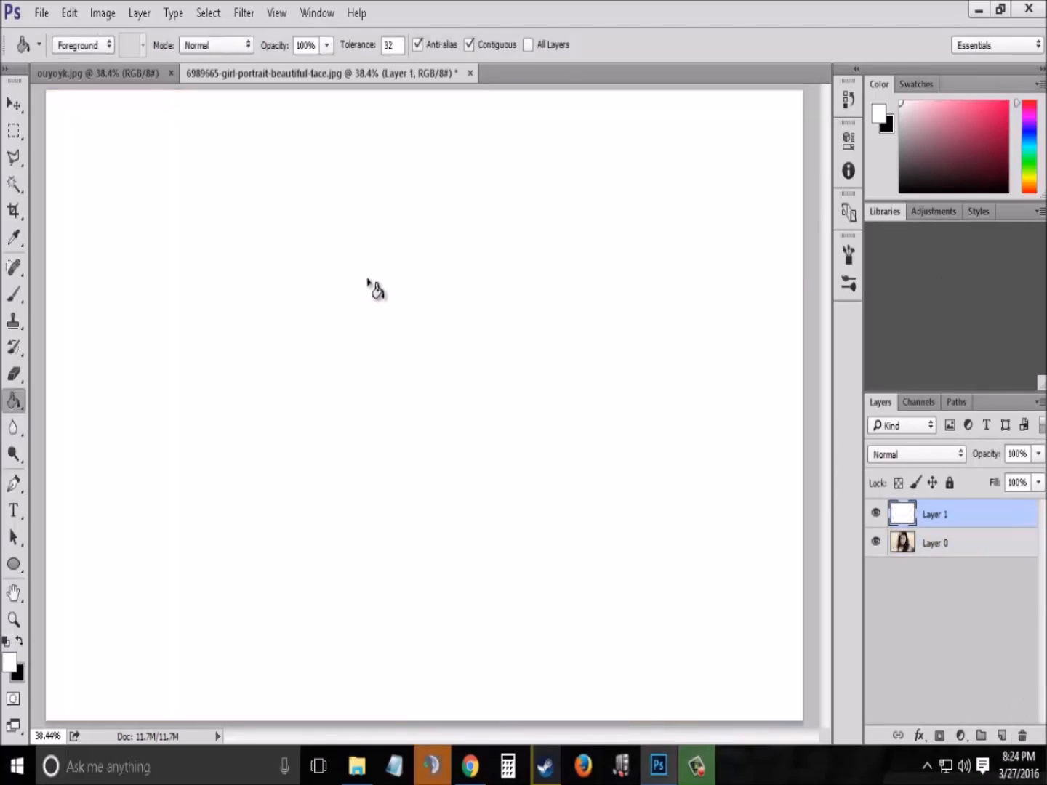
mouse_move(83, 625)
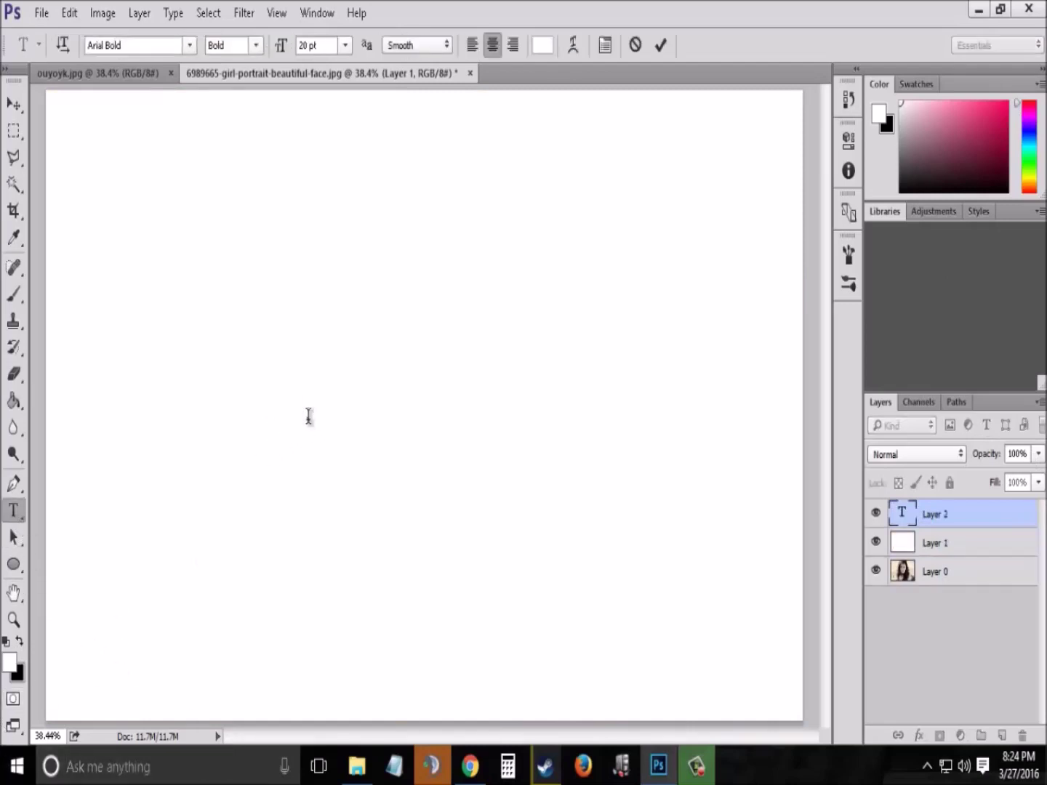
Step: Add black bold LOVE text on the white layer and enlarge it with Free Transform
click(543, 45)
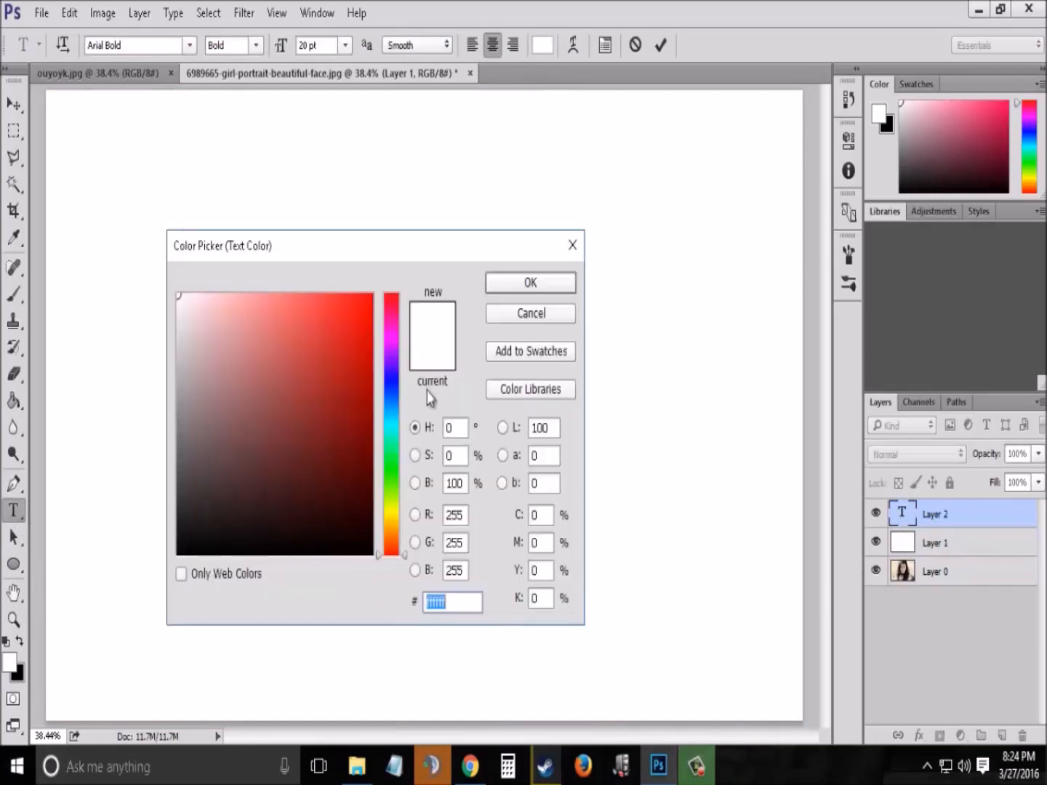
click(530, 282)
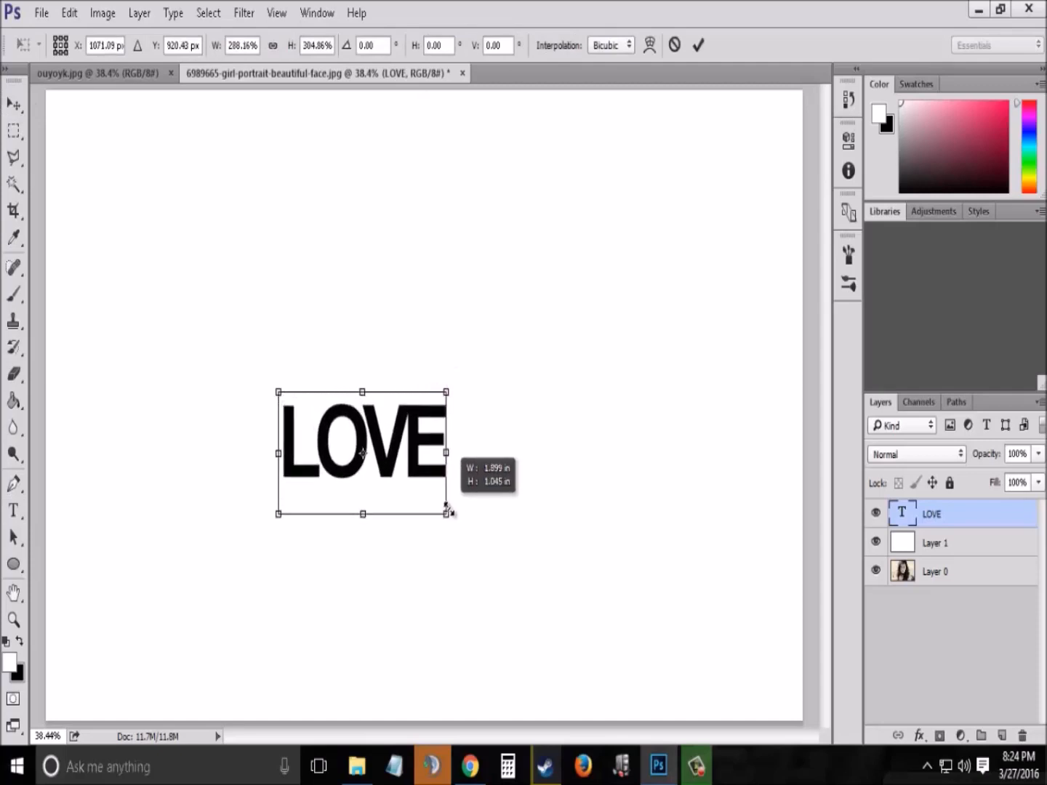
click(13, 104)
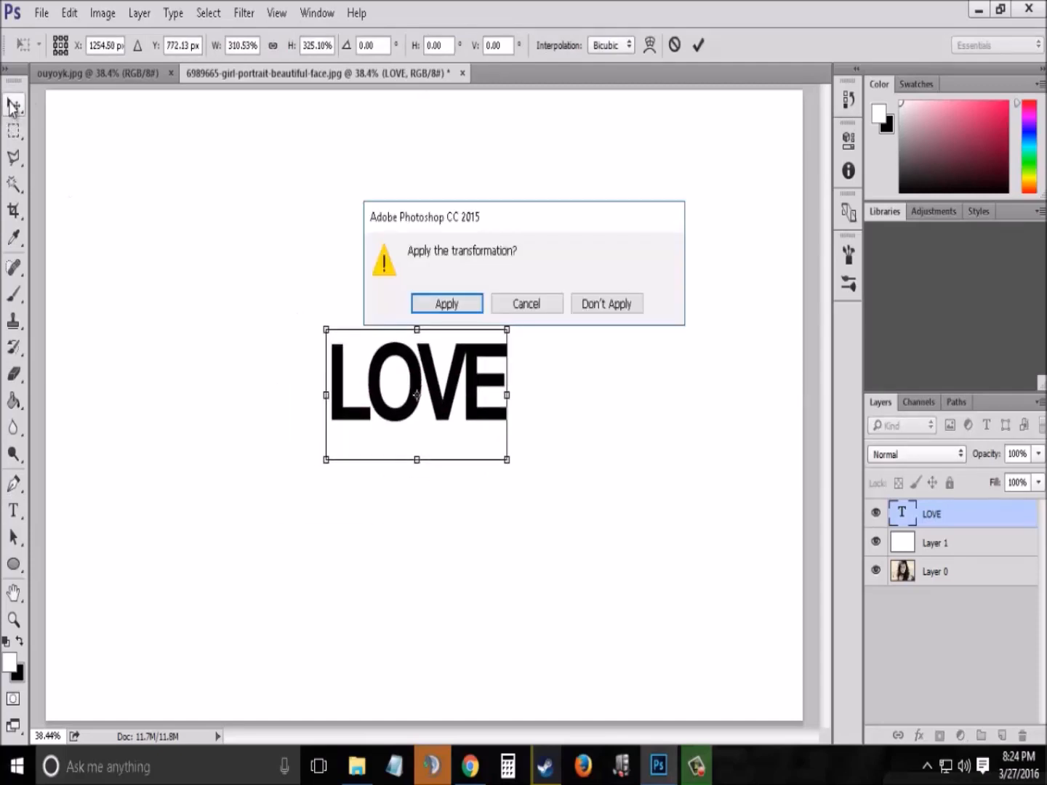
click(447, 303)
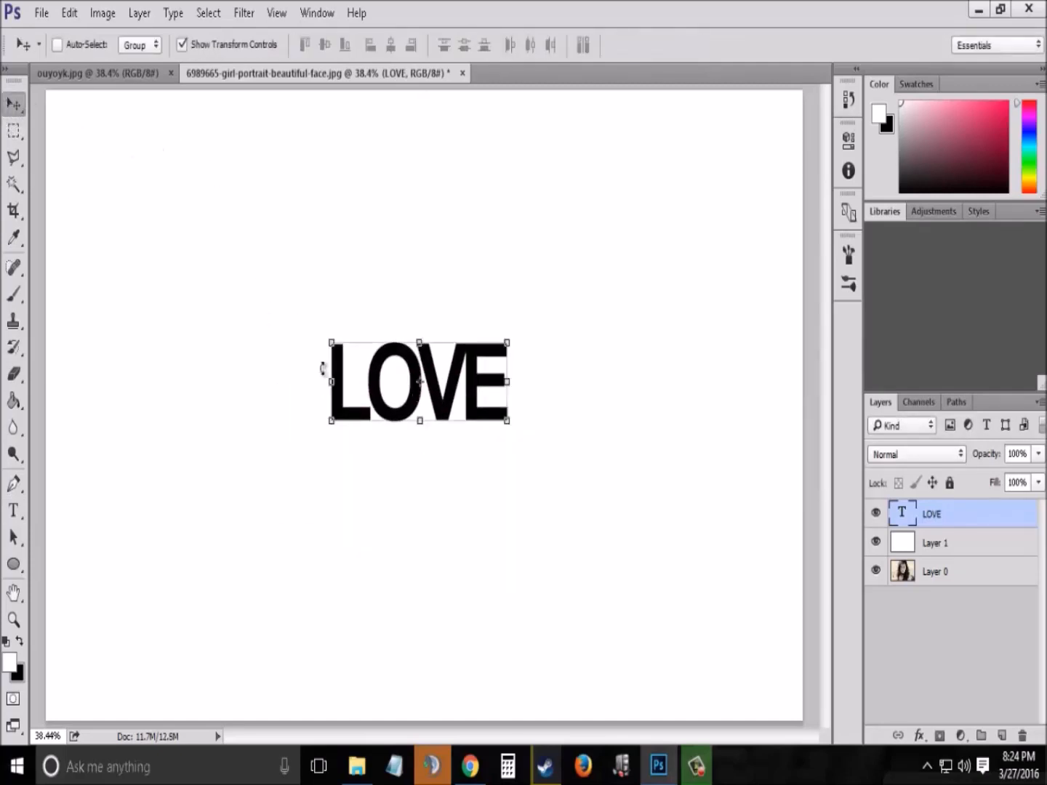
click(69, 12)
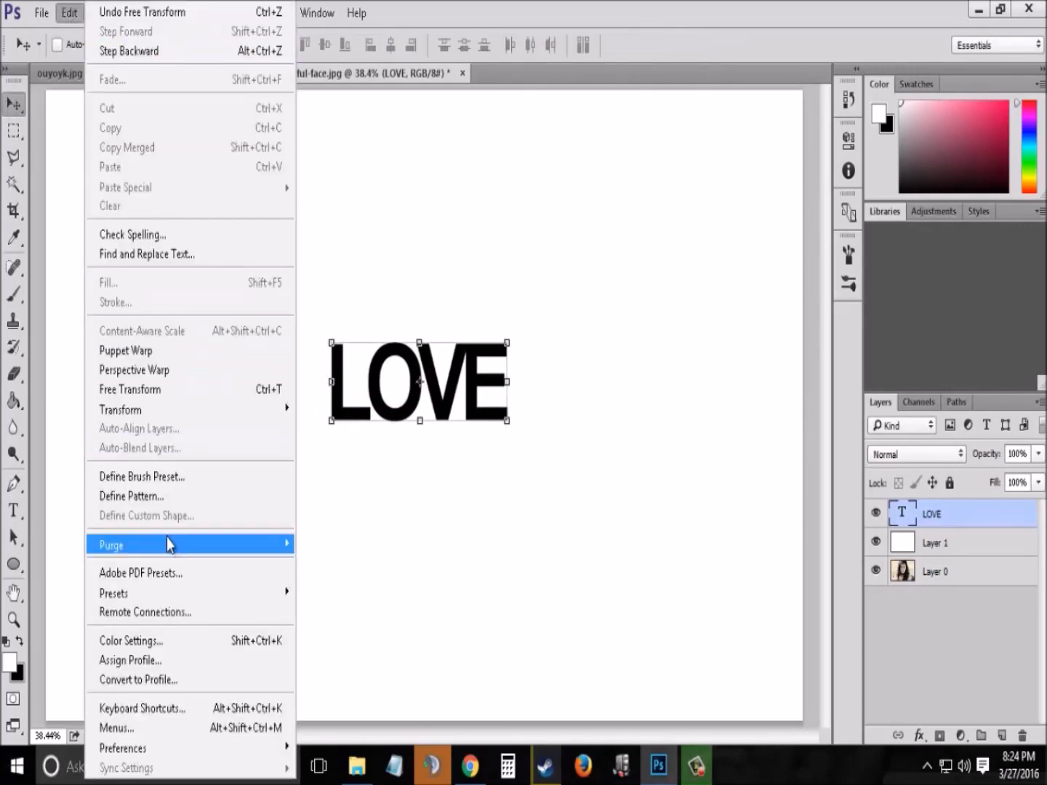
Step: Define the LOVE lettering as a brush preset named TEST1
click(141, 477)
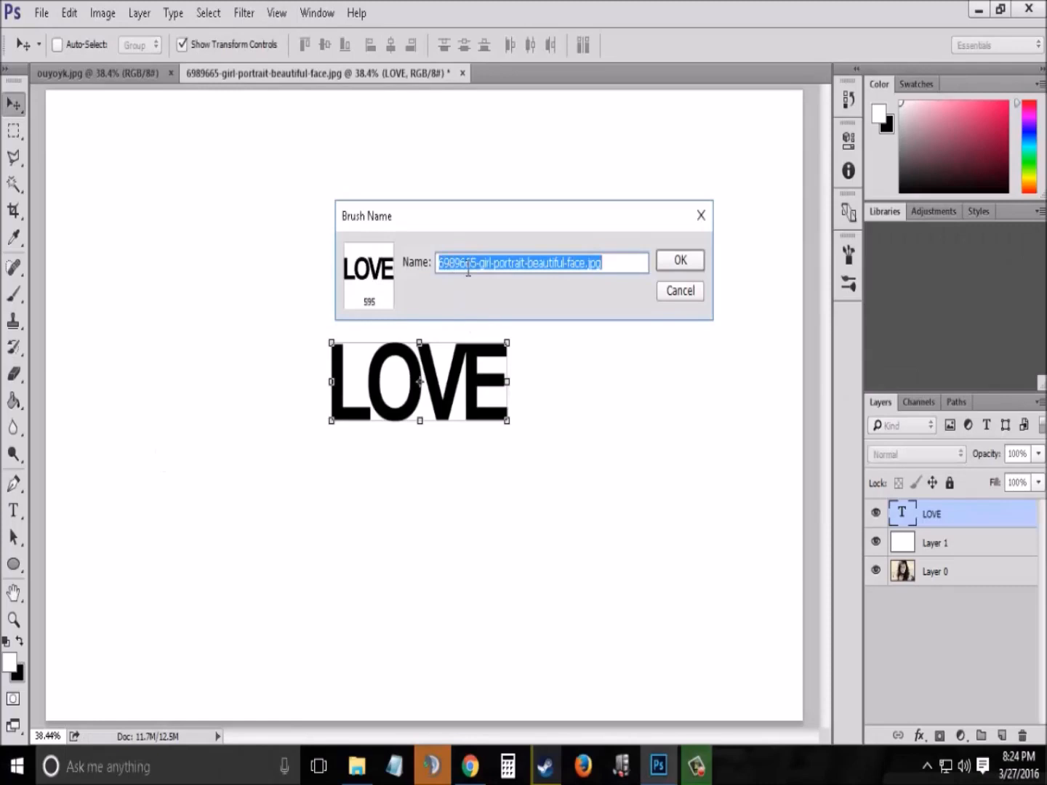
text(TEST1)
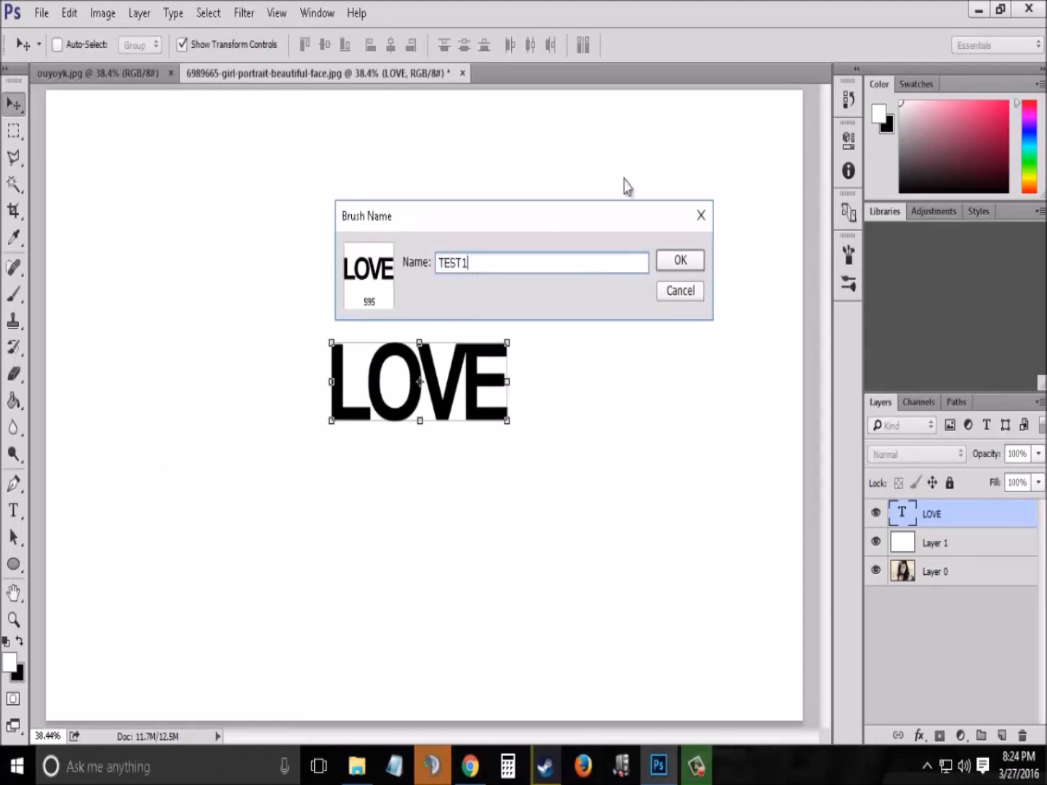
click(679, 261)
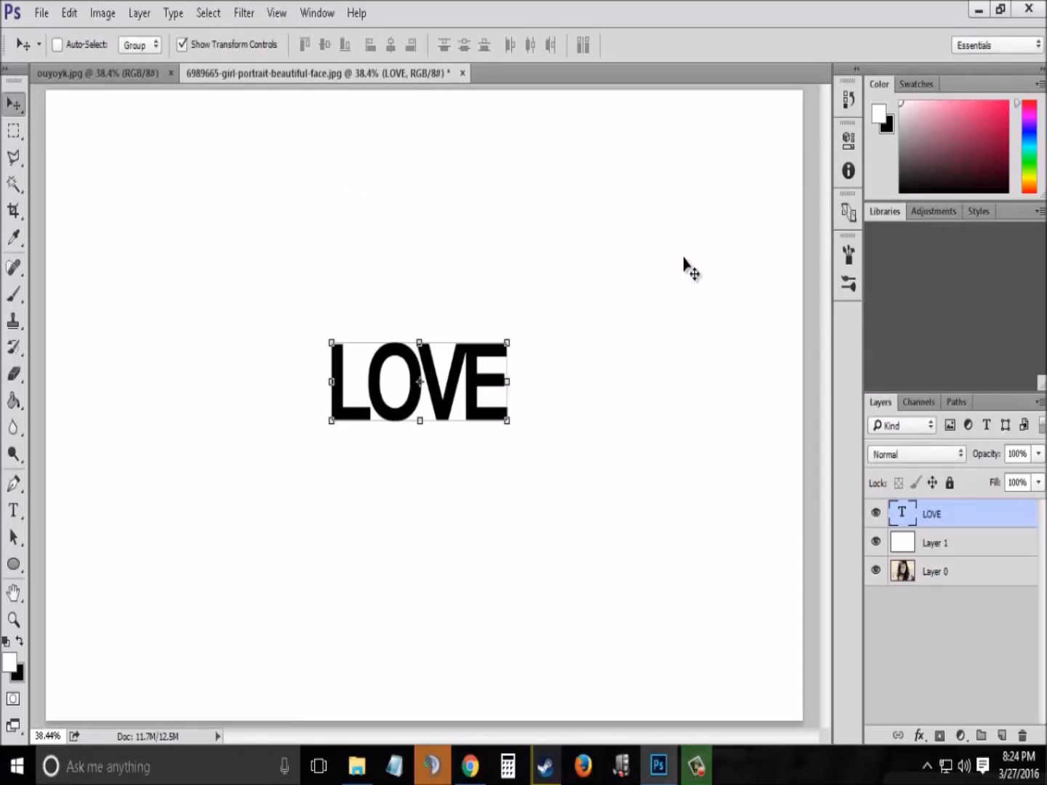
mouse_move(891, 542)
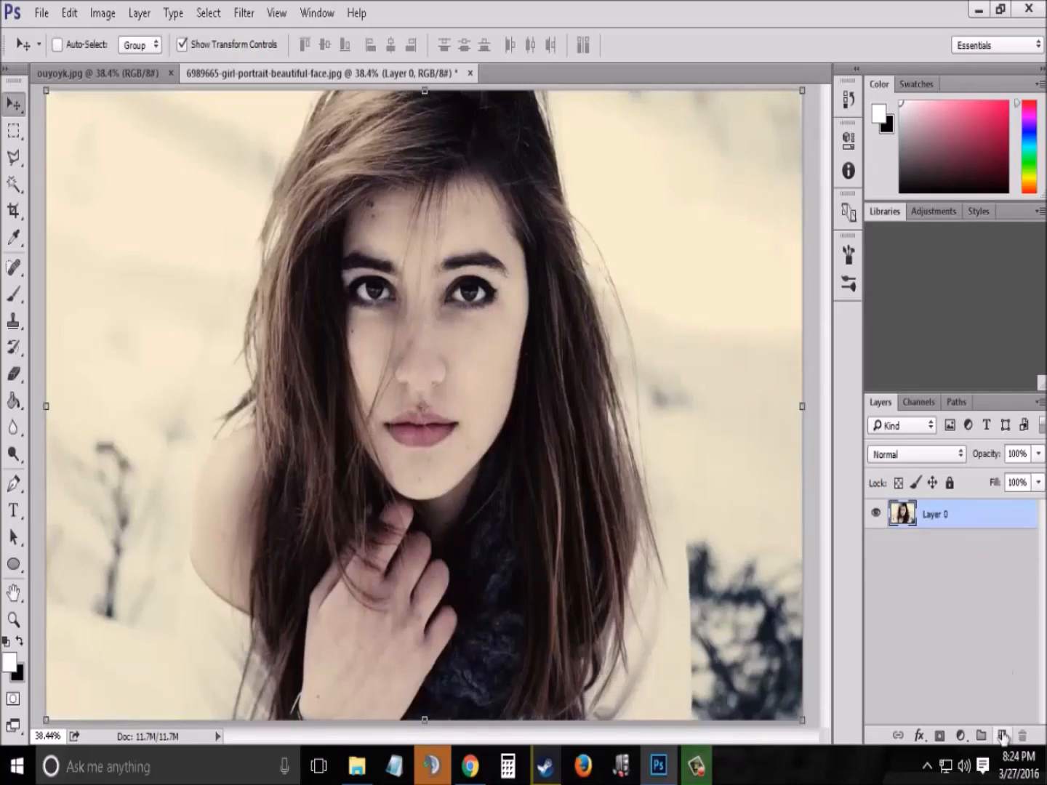
Step: Add a black-filled layer under the photo and an empty layer named 'text brush'
click(1002, 736)
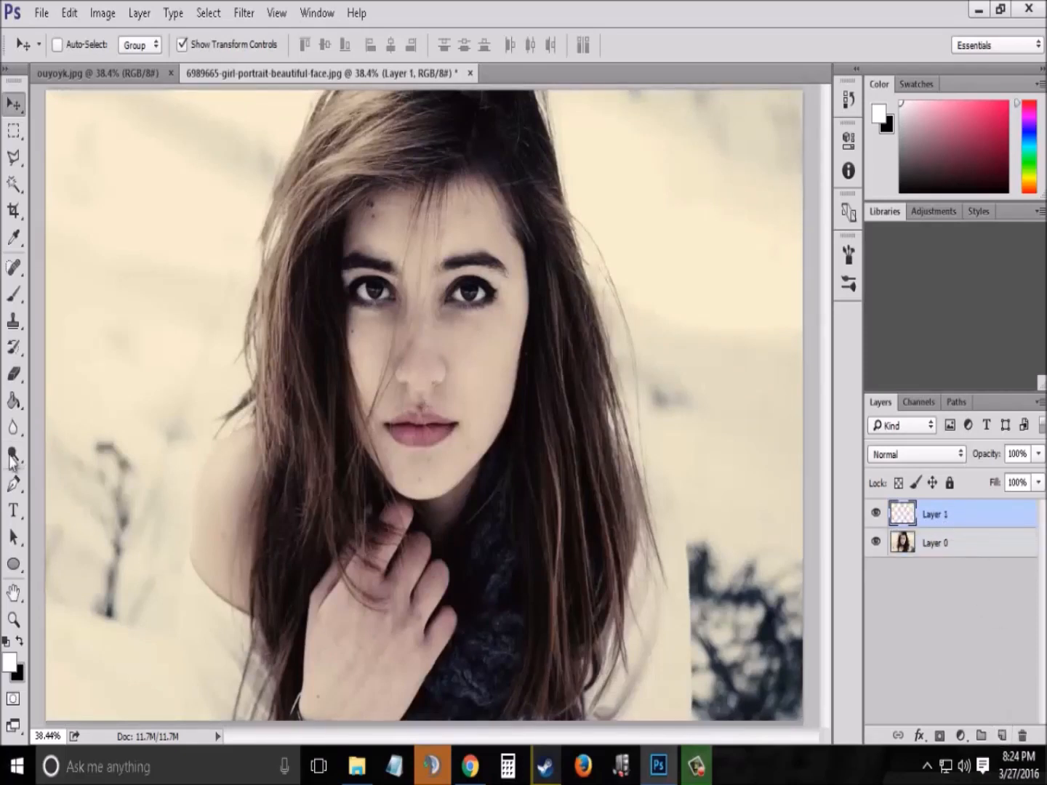
click(12, 401)
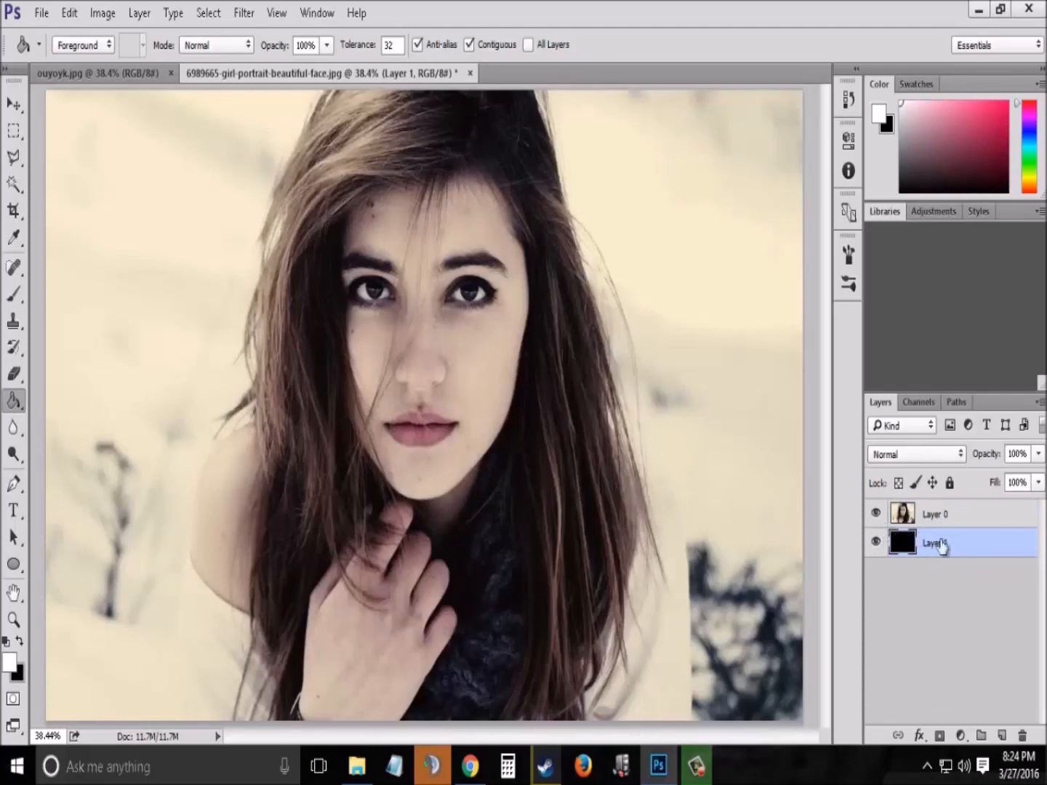
click(980, 736)
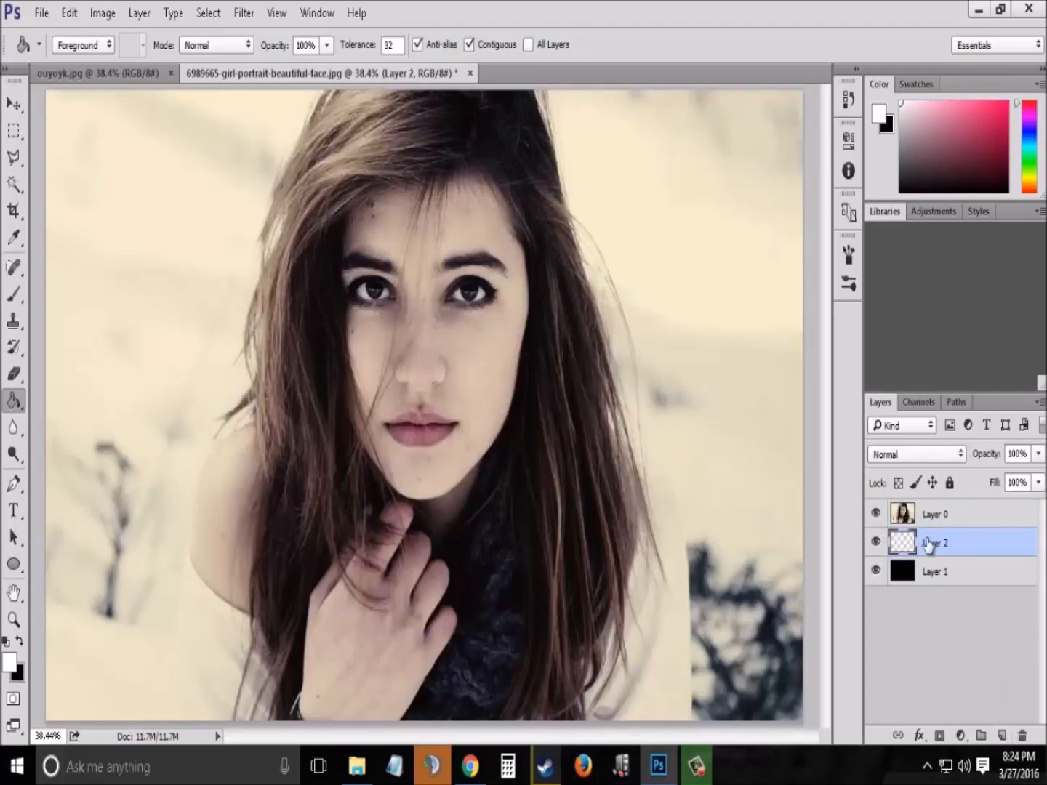
double_click(935, 542)
text(text brush)
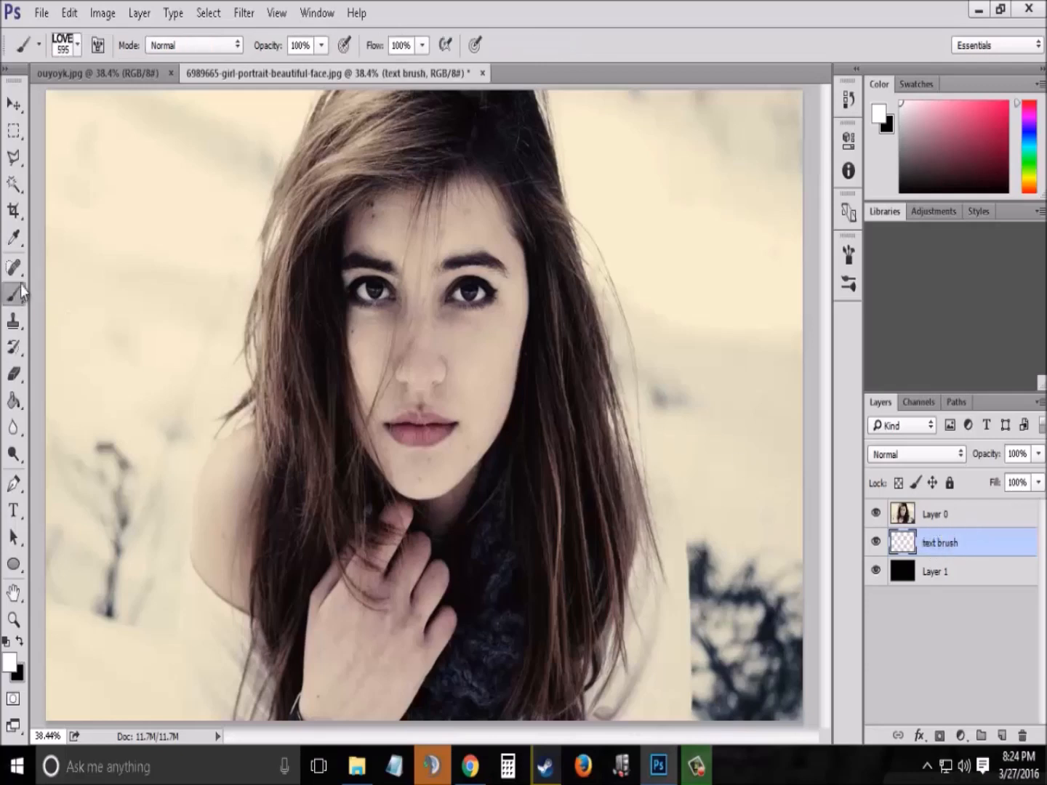
Step: Load the LOVE brush preset in the Brush tool and show its detailed settings
click(75, 44)
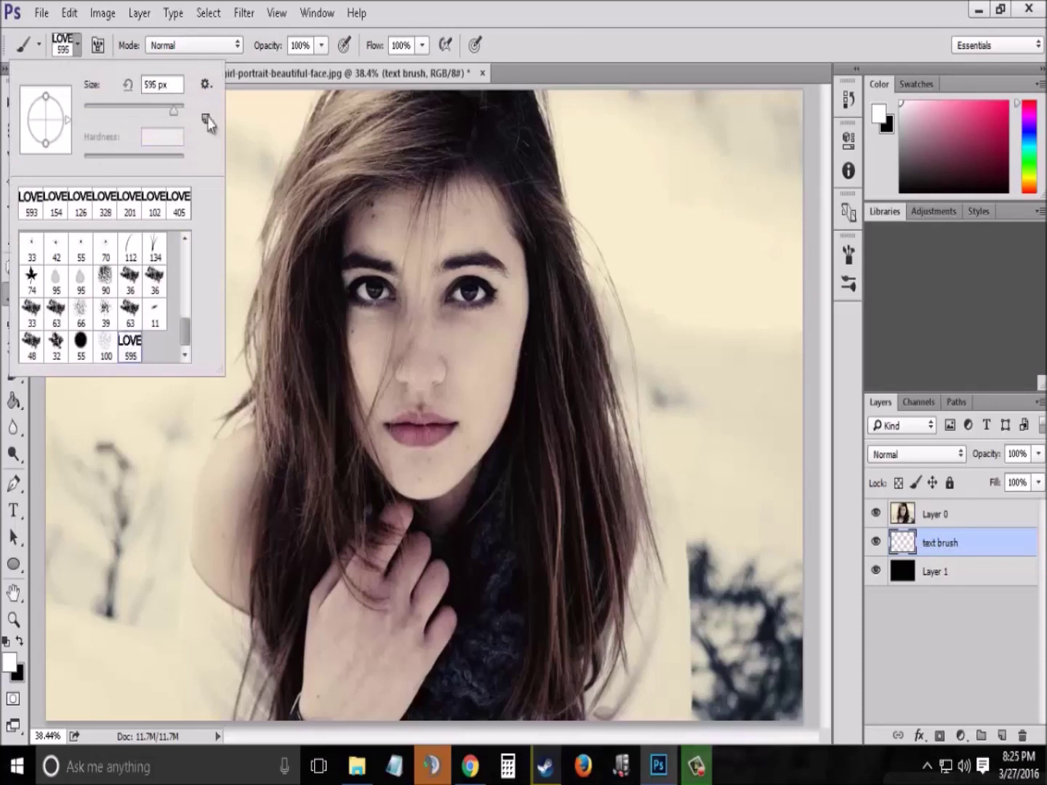
click(99, 44)
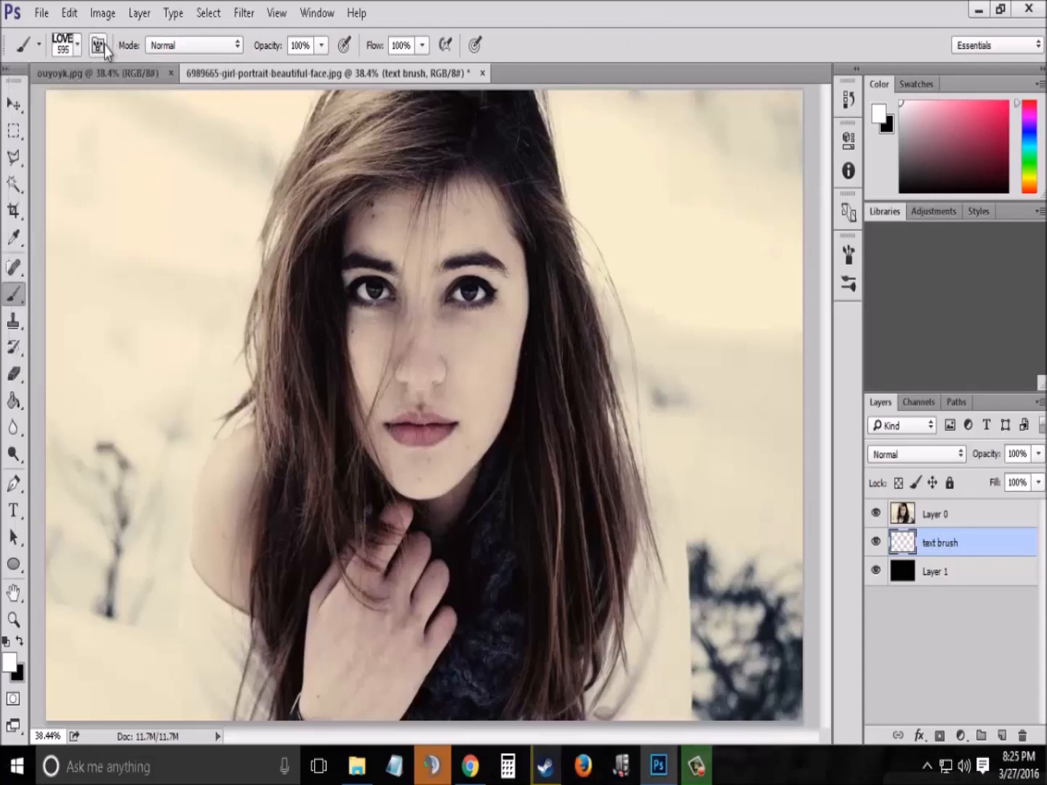
click(98, 45)
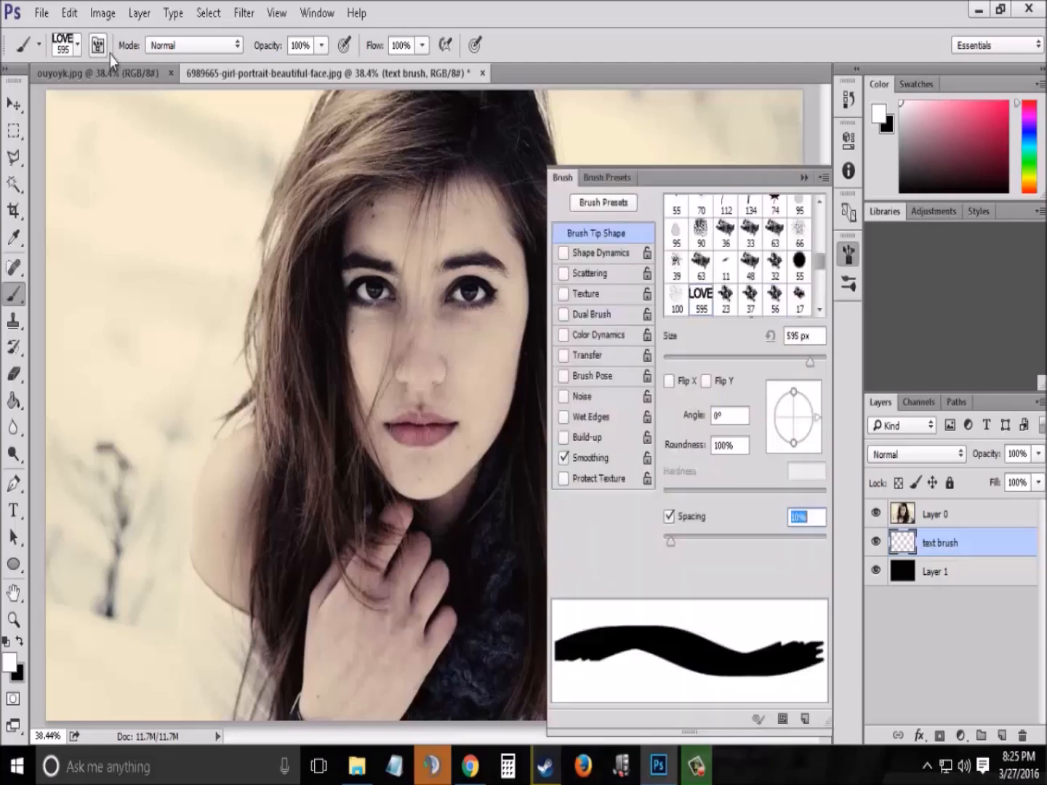
mouse_move(644, 280)
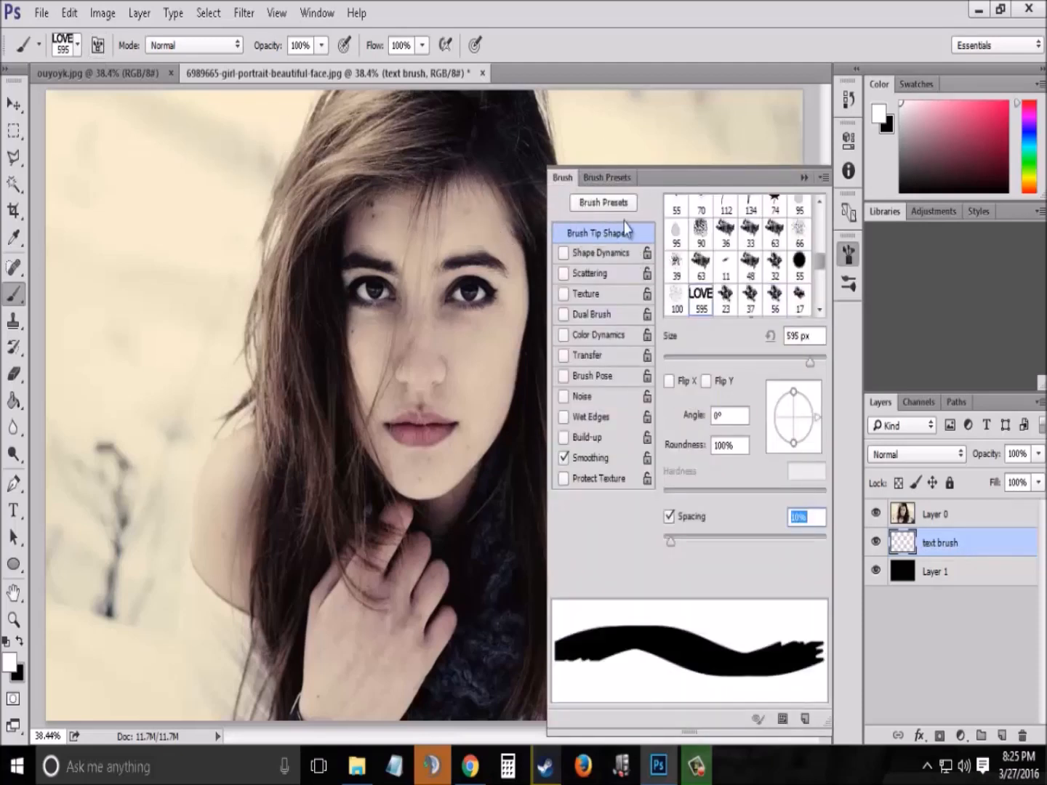
mouse_move(673, 546)
text(236)
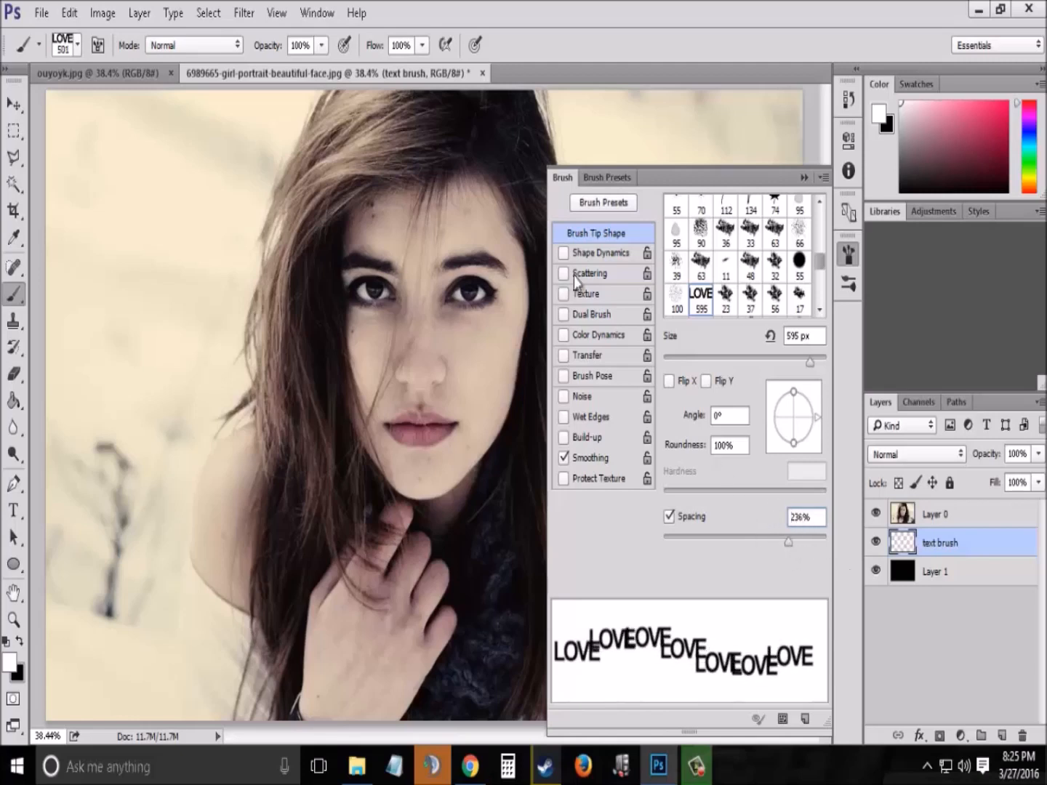
mouse_move(566, 260)
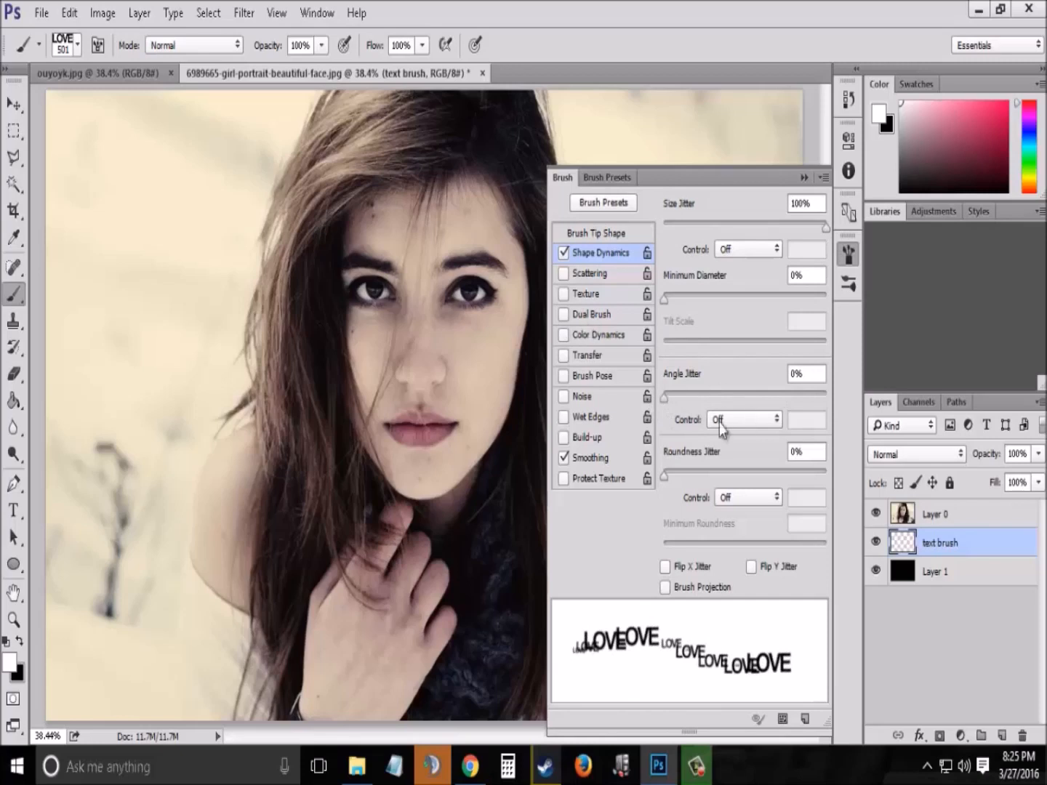
Step: Set LOVE brush Size Jitter 100%, Scattering 213% with Count 2, Opacity/Flow Jitter 100%
click(564, 273)
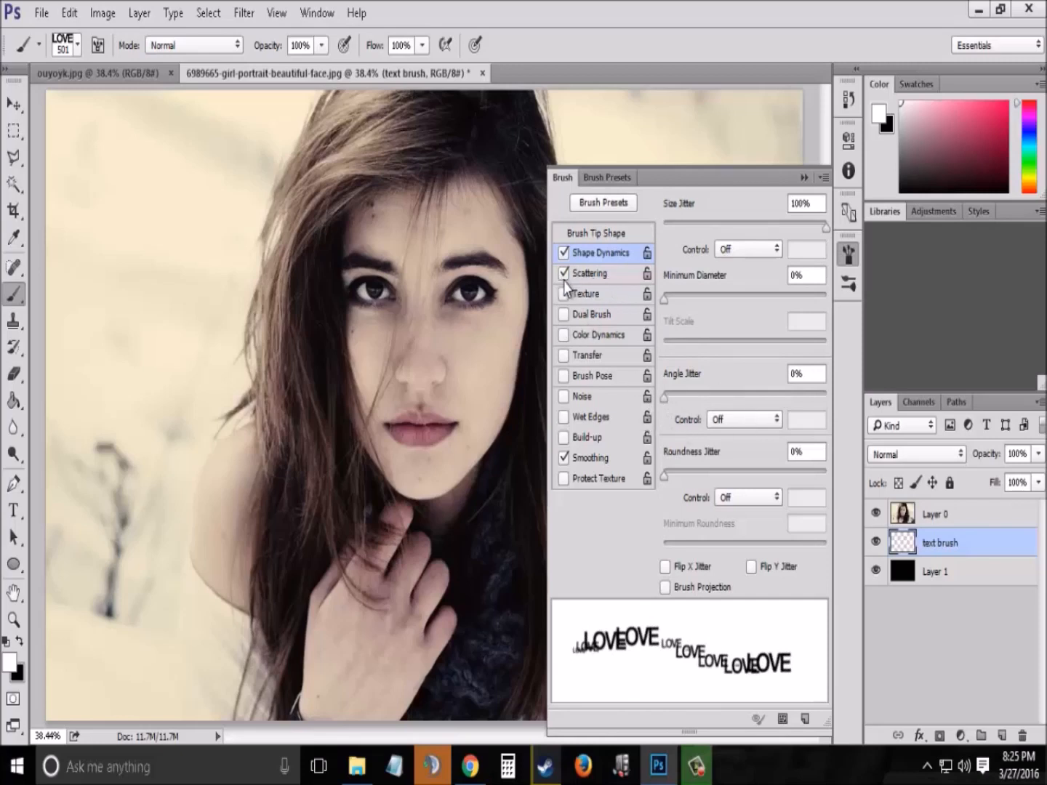
click(589, 272)
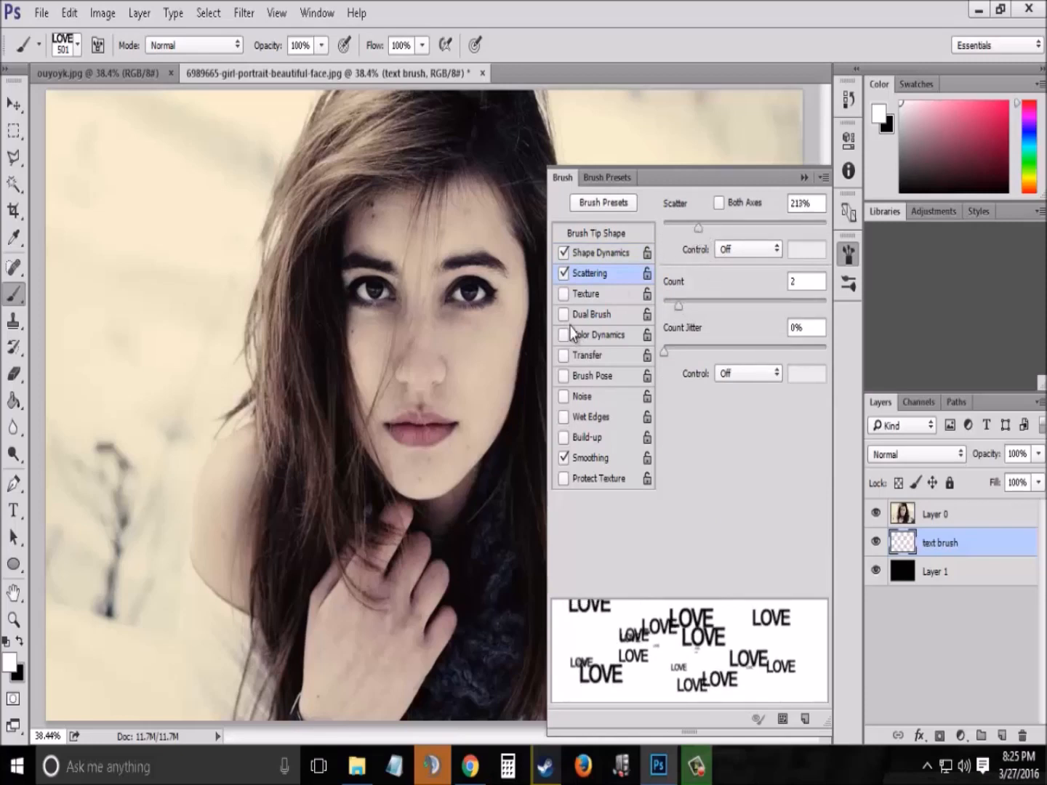
click(587, 355)
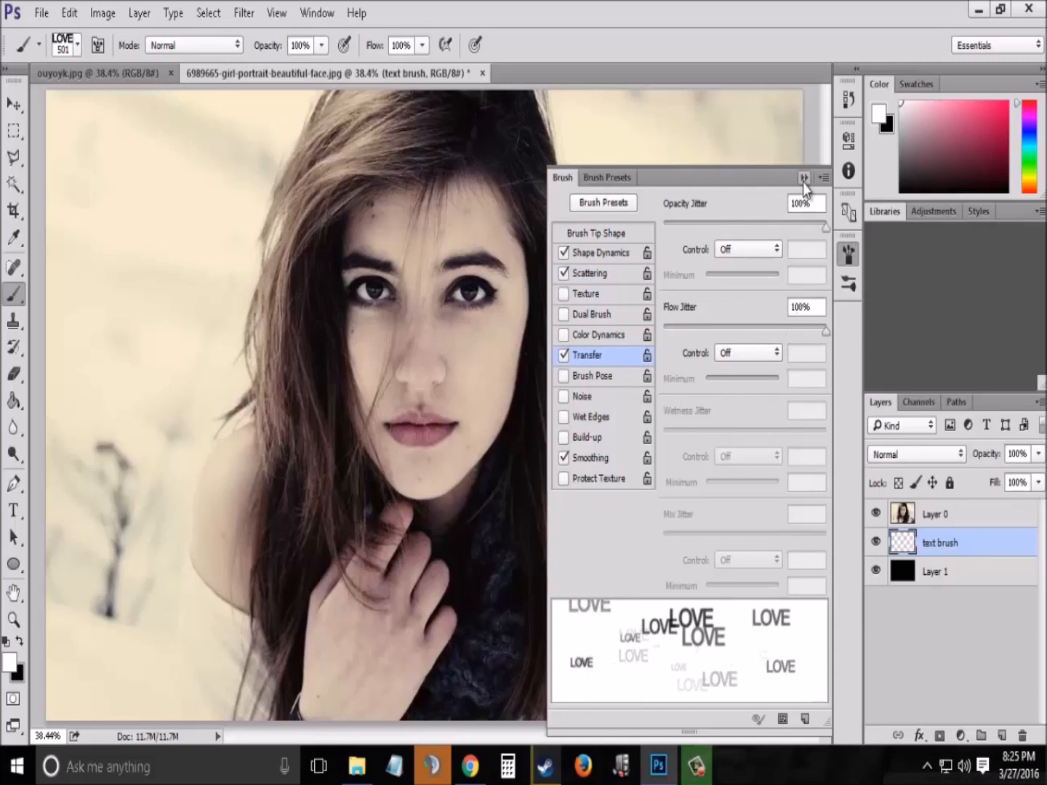
click(803, 178)
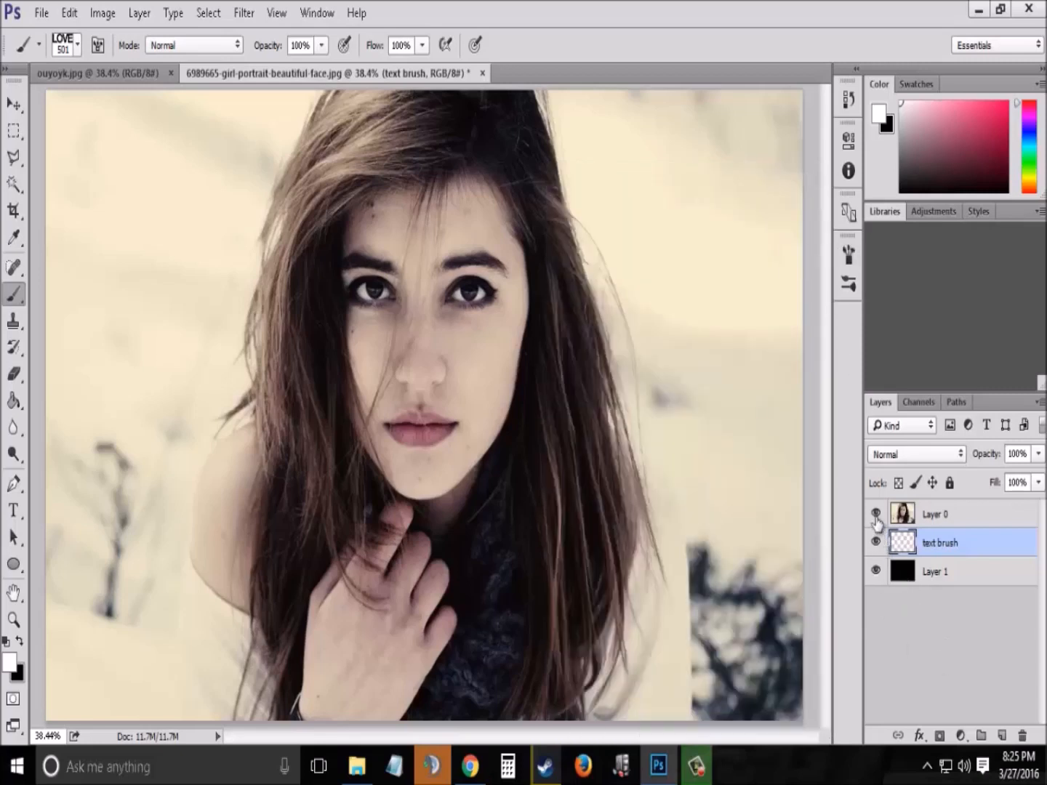
Step: Hide the Layer 0 portrait so only the black layer remains visible
click(876, 514)
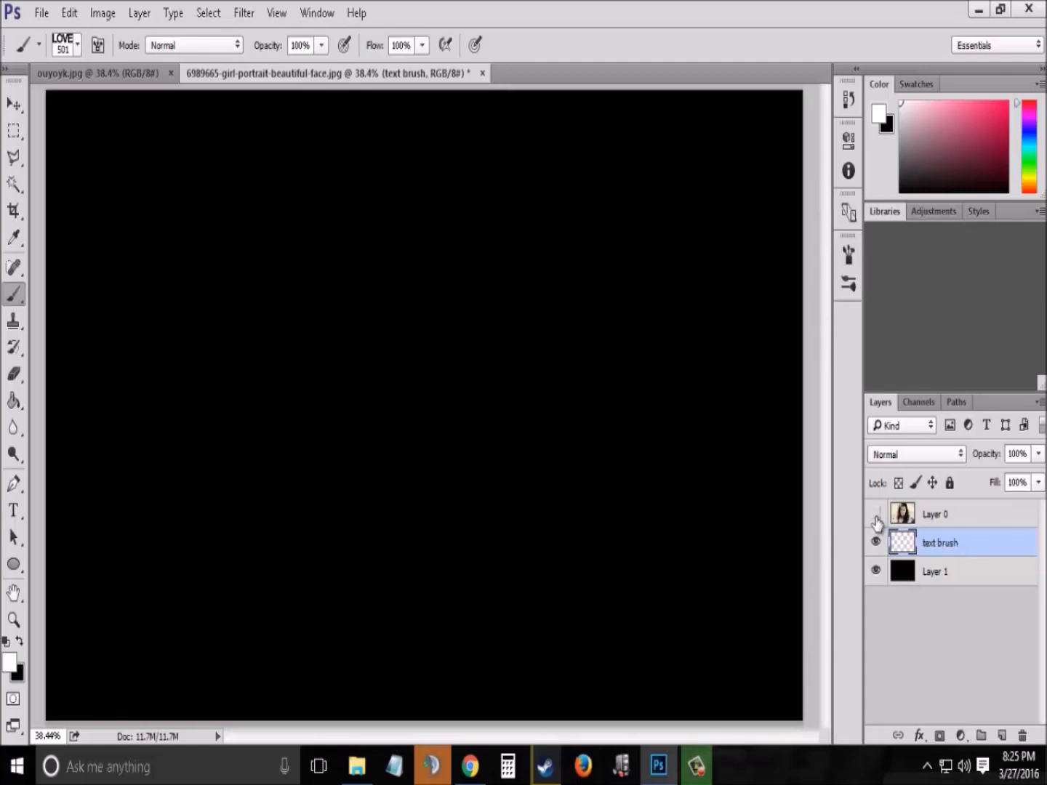
click(876, 514)
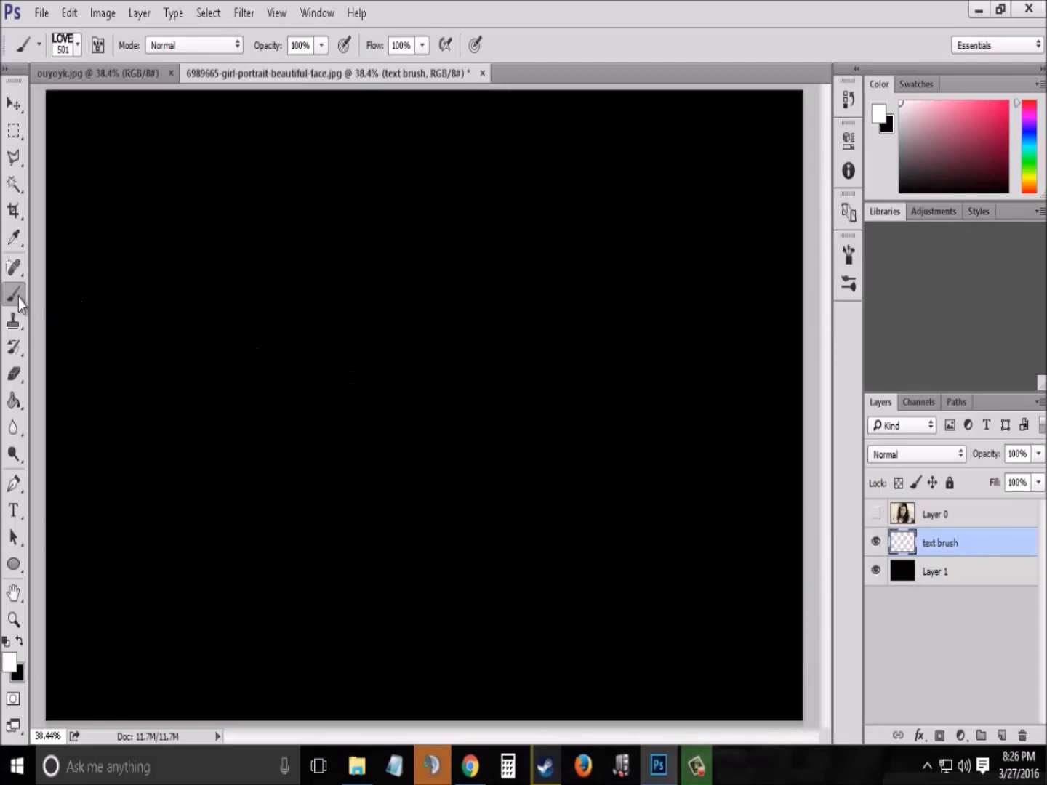
Step: Resize the LOVE brush and paint scattered white and grey LOVE words across the canvas
click(77, 44)
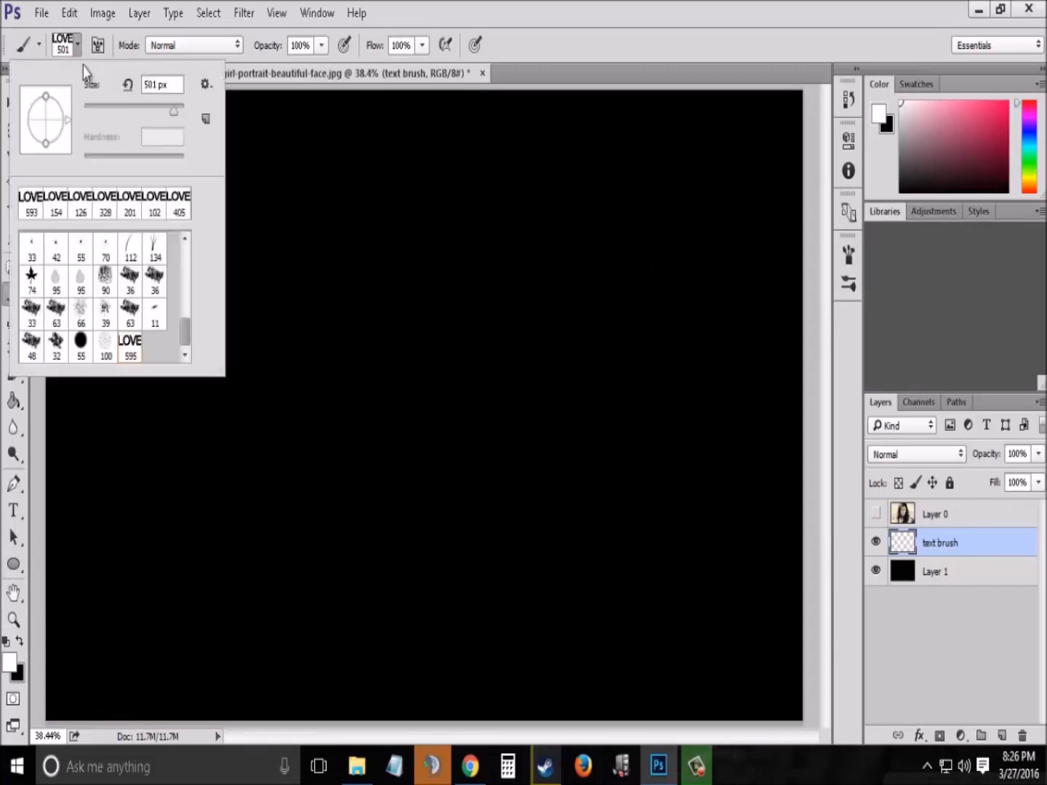
triple_click(158, 84)
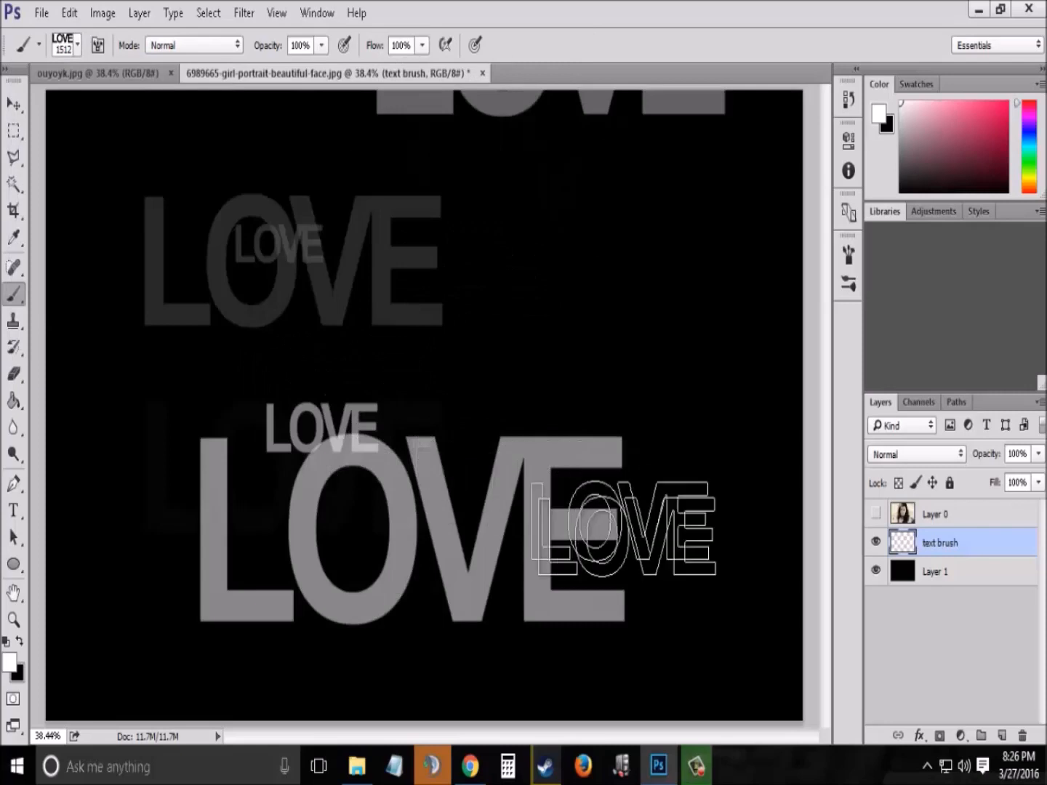
click(76, 45)
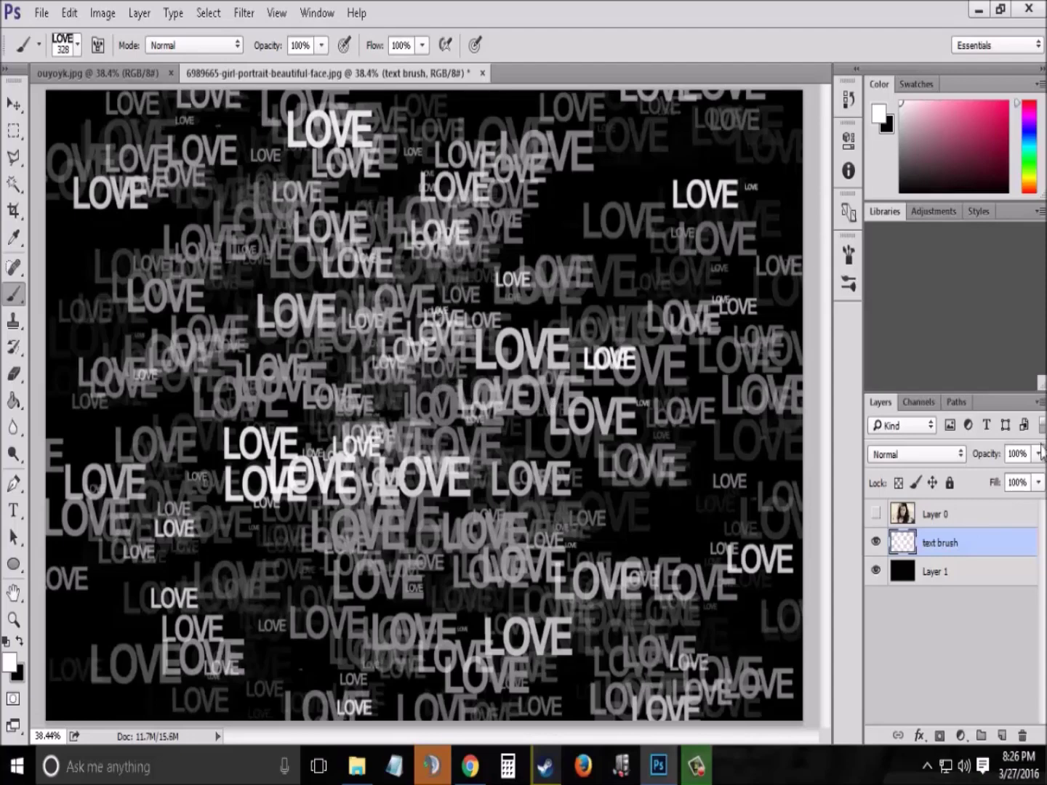
Step: Show Layer 0 clipped to the text brush layer, then reselect the text brush layer
click(875, 514)
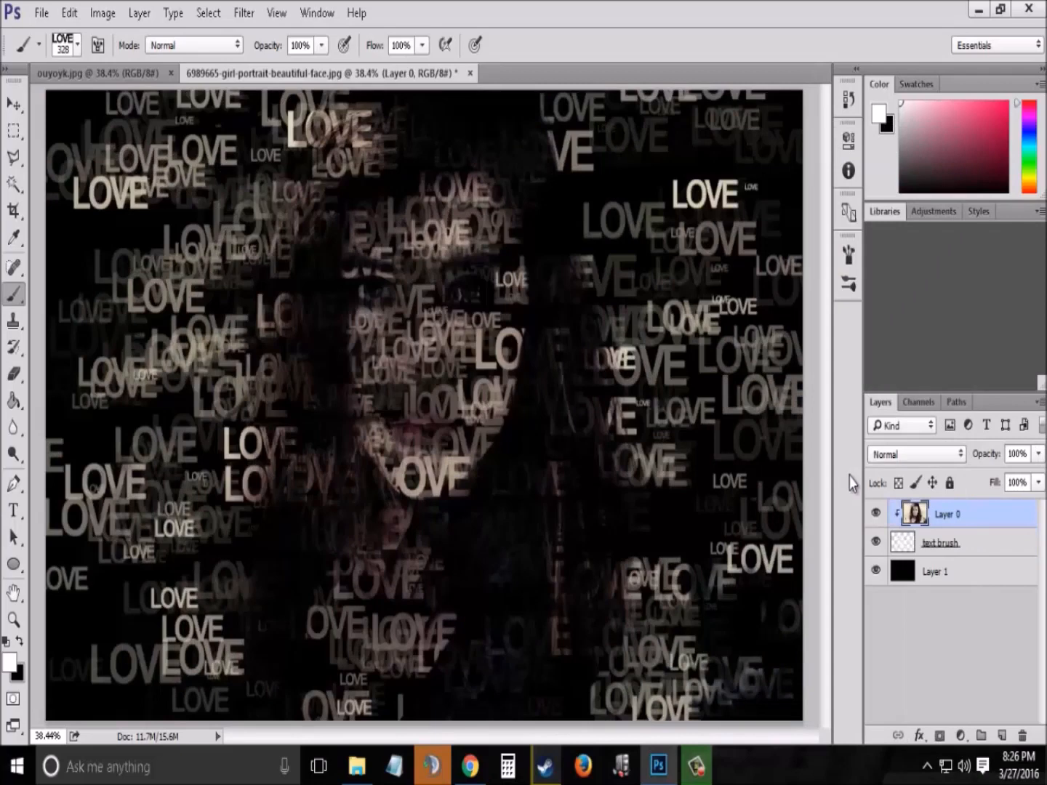
mouse_move(1013, 556)
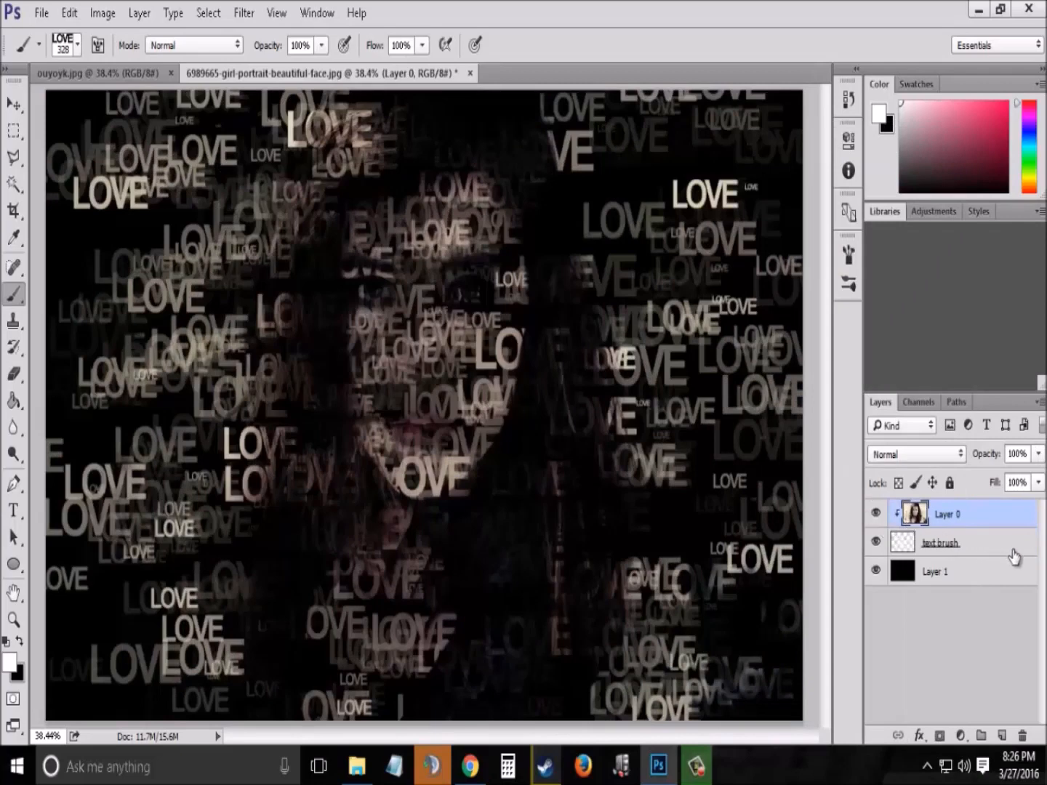
click(940, 541)
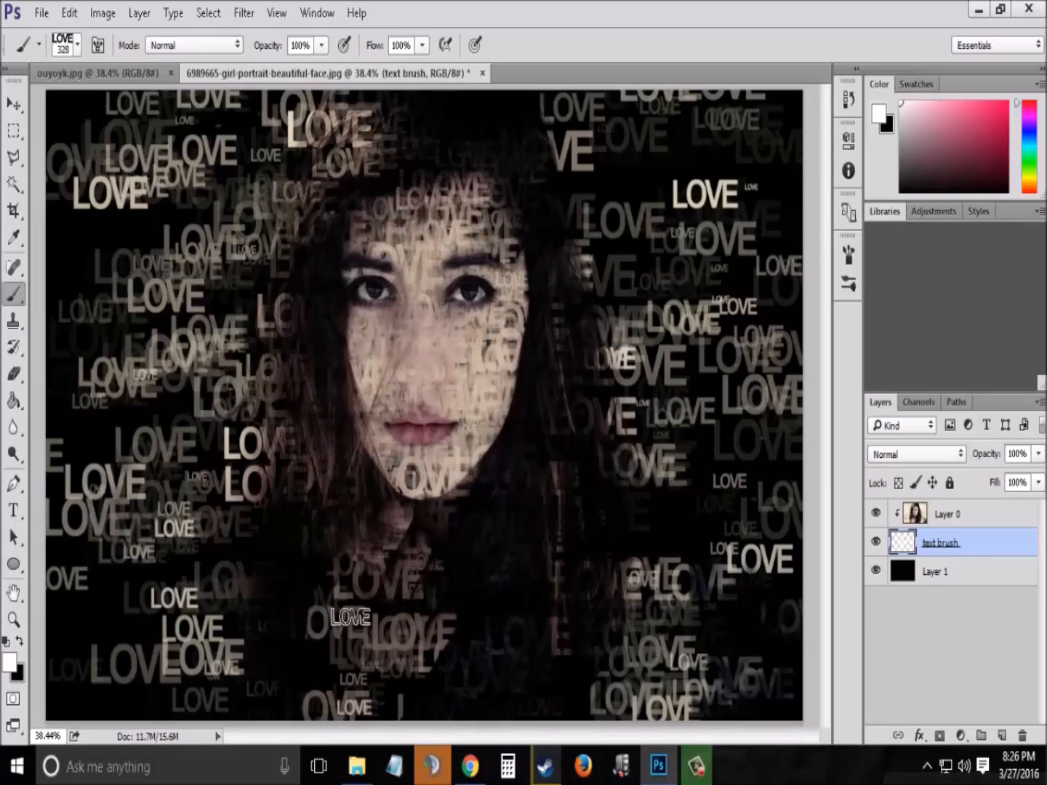
Step: Paint more LOVE words at varied brush sizes over the face, neck, hand and right side
click(356, 639)
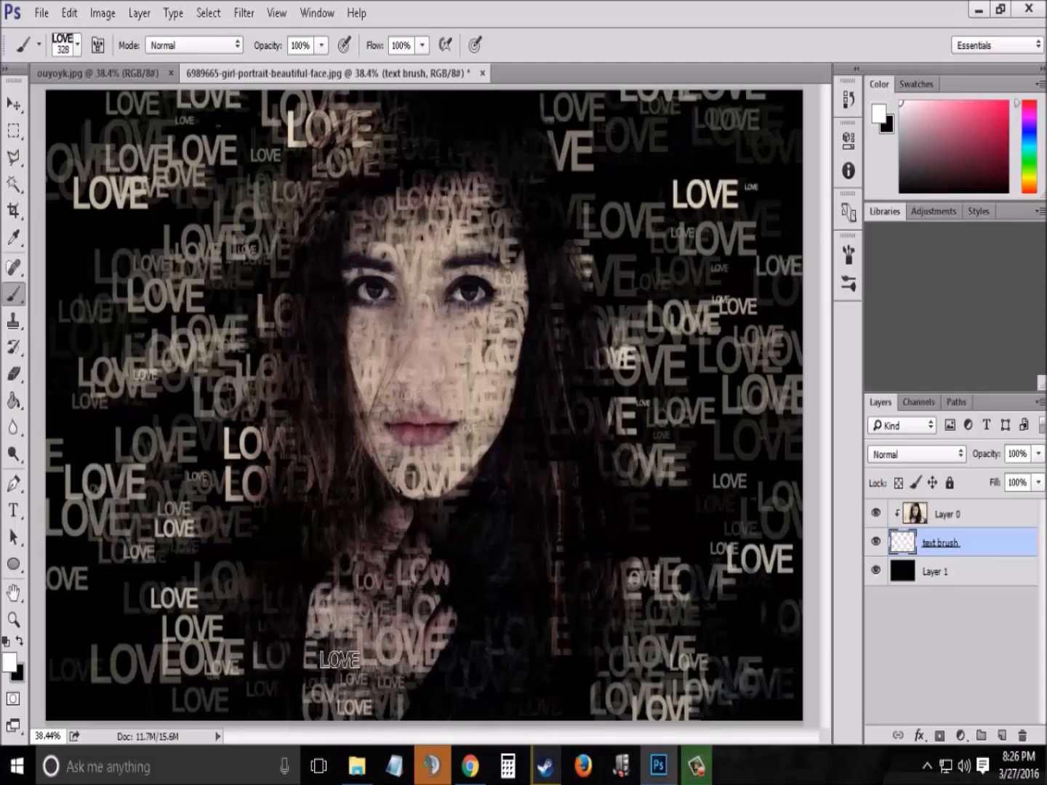
click(424, 198)
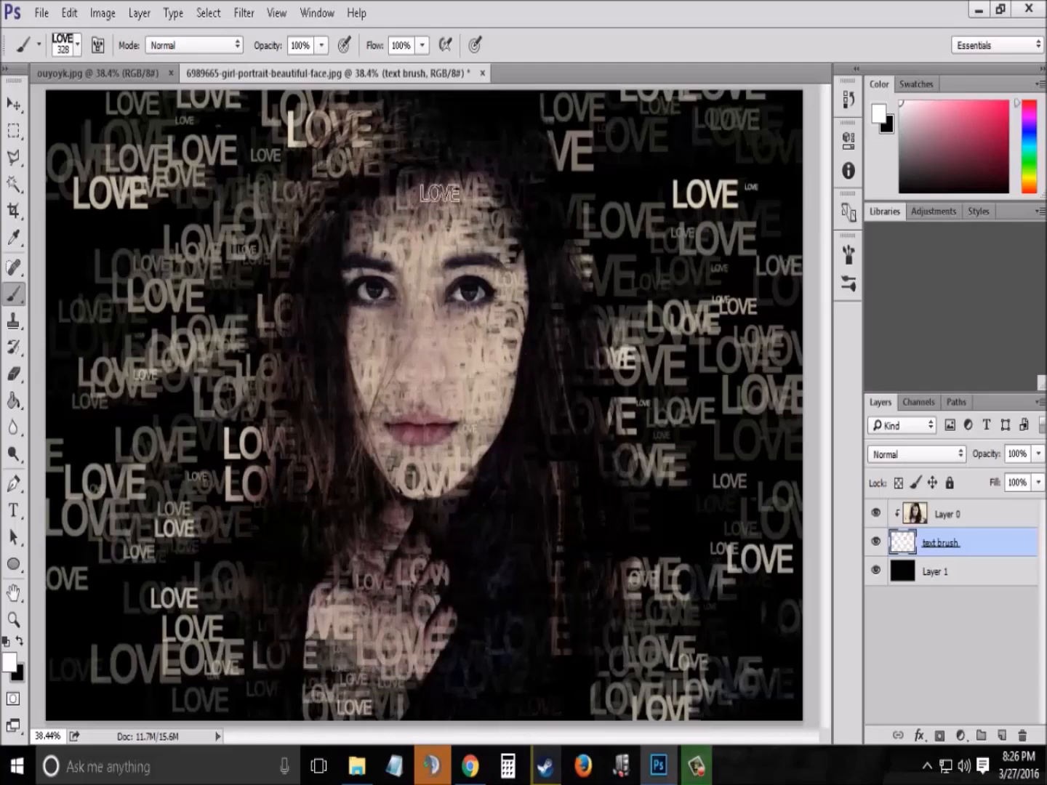
click(448, 496)
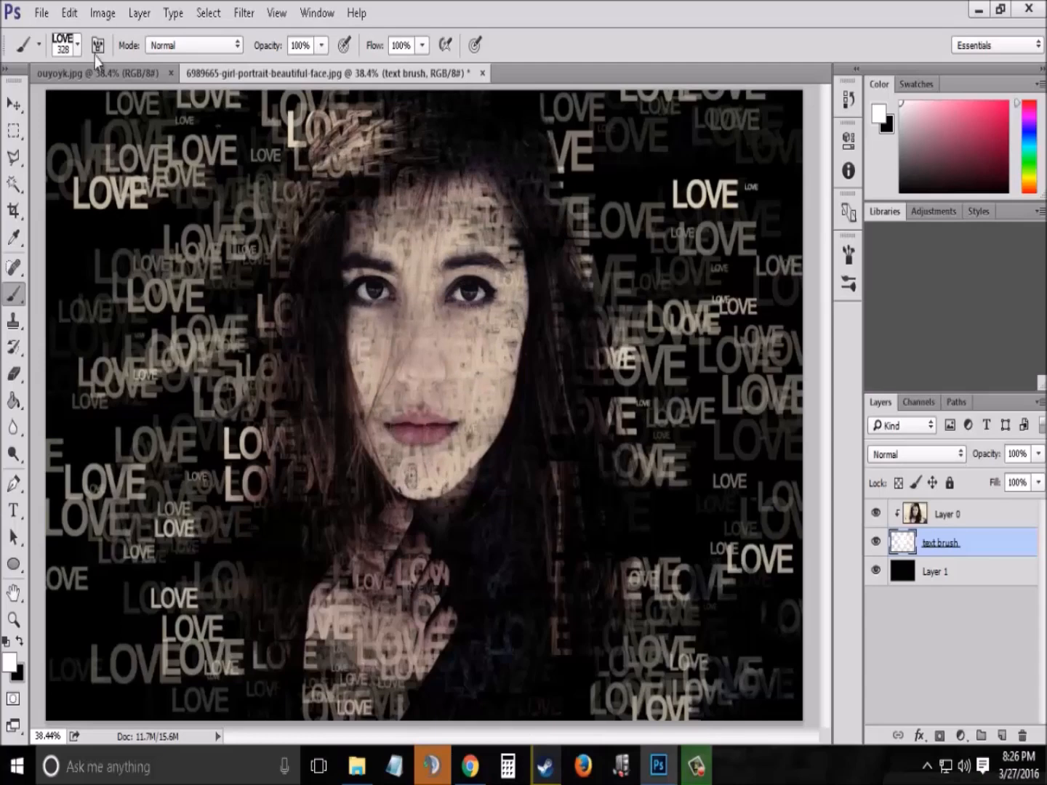
click(78, 44)
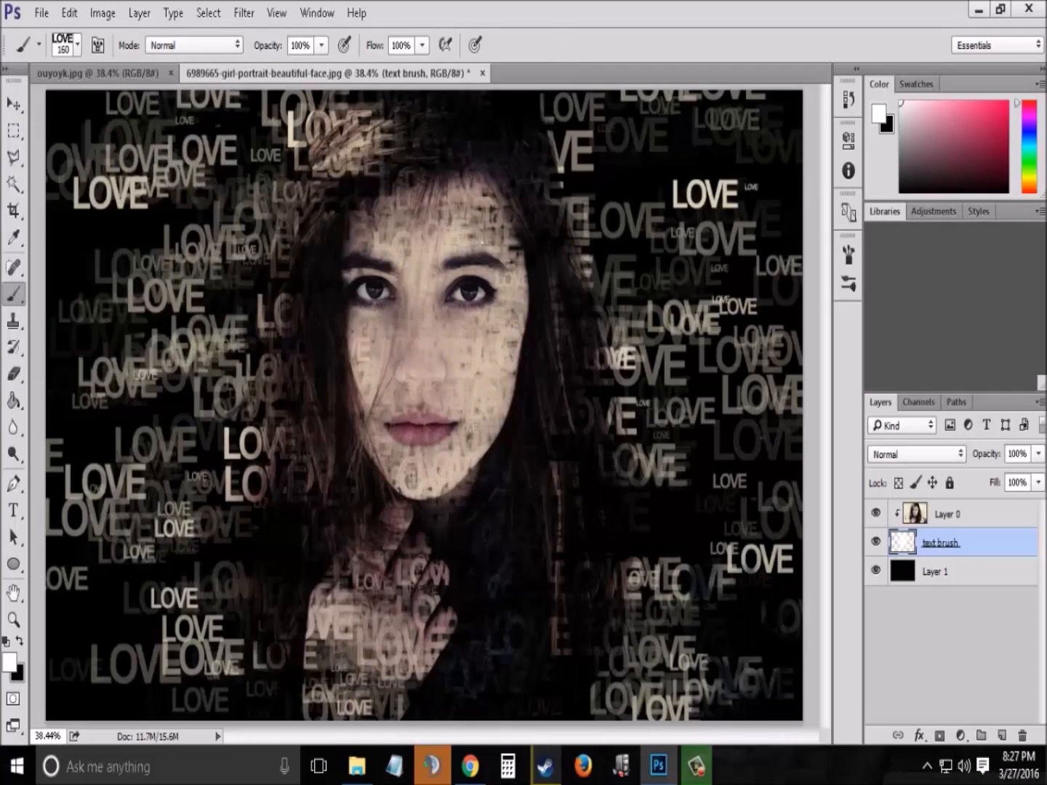
click(450, 218)
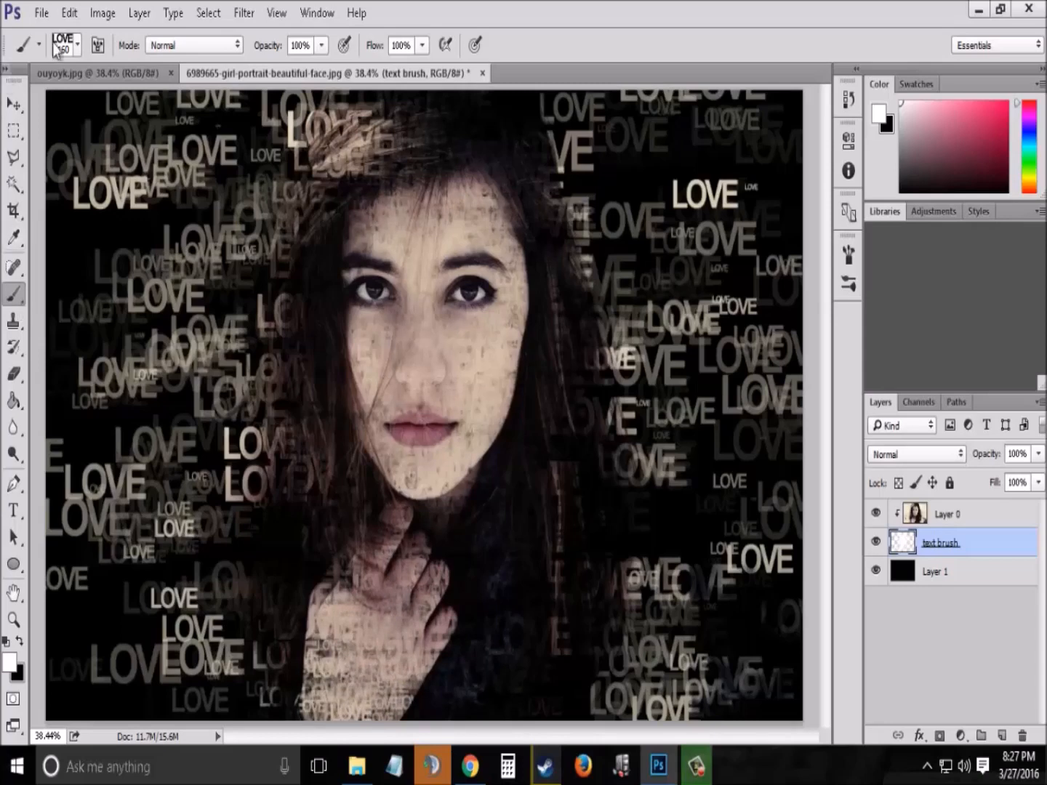
click(76, 45)
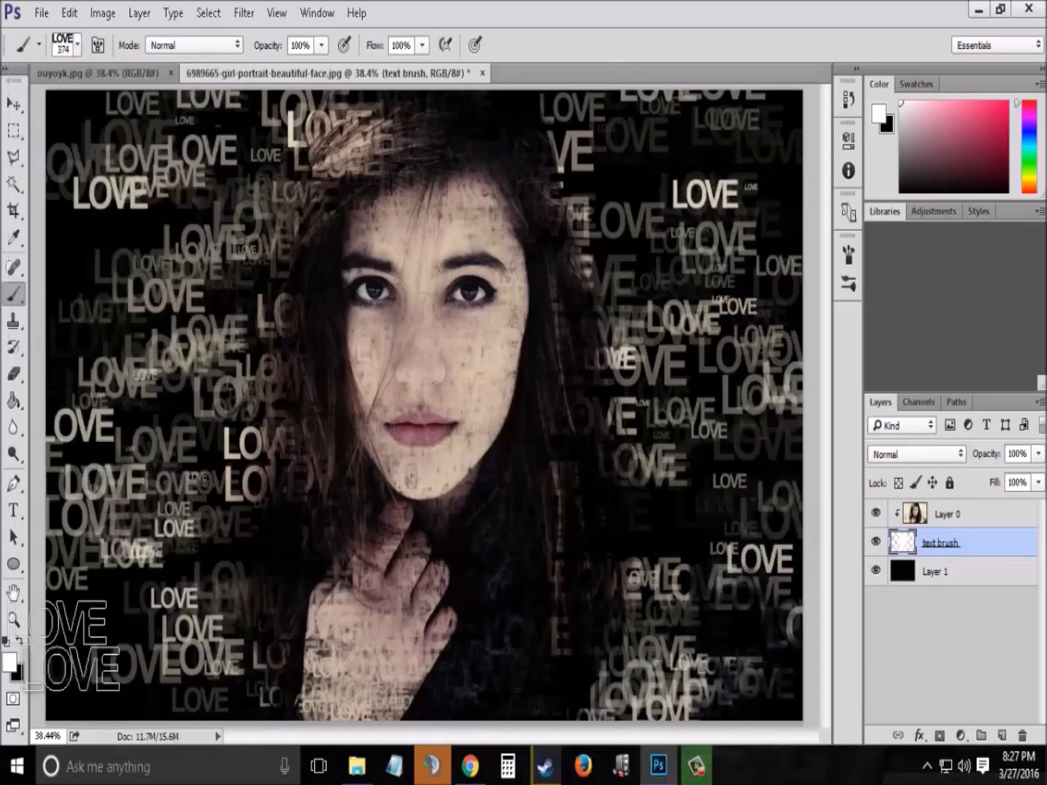
click(723, 345)
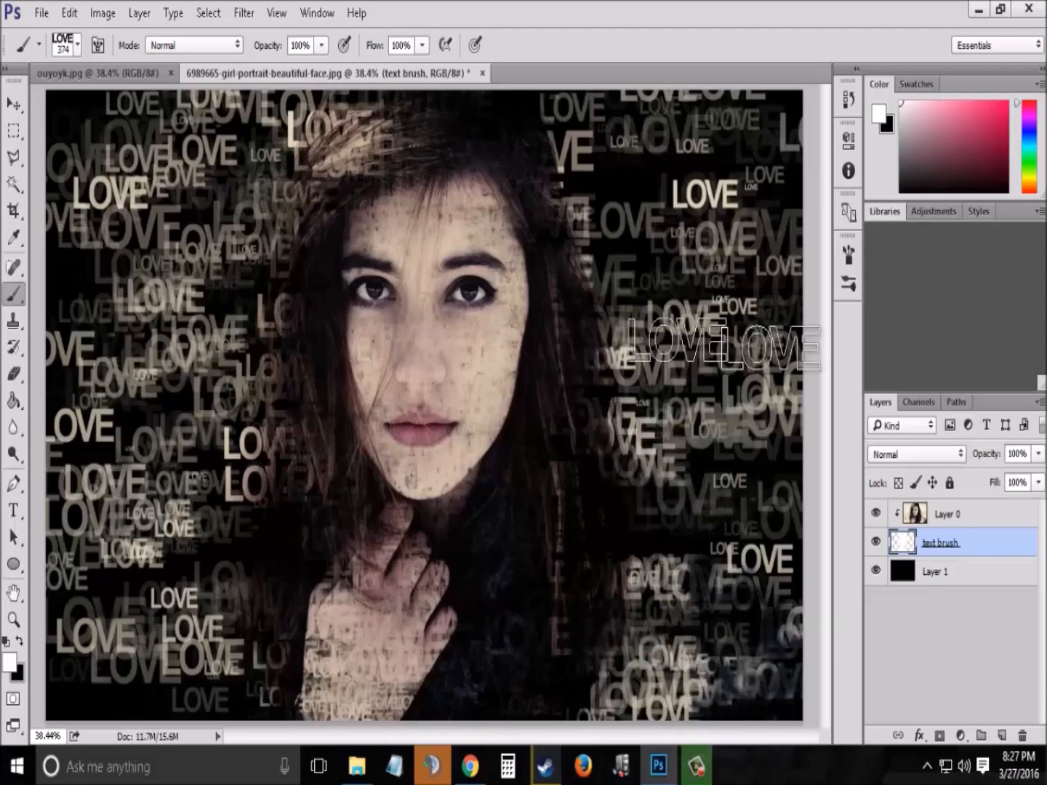
Step: Add a Gradient Map adjustment layer and choose a preset gradient for it
click(411, 611)
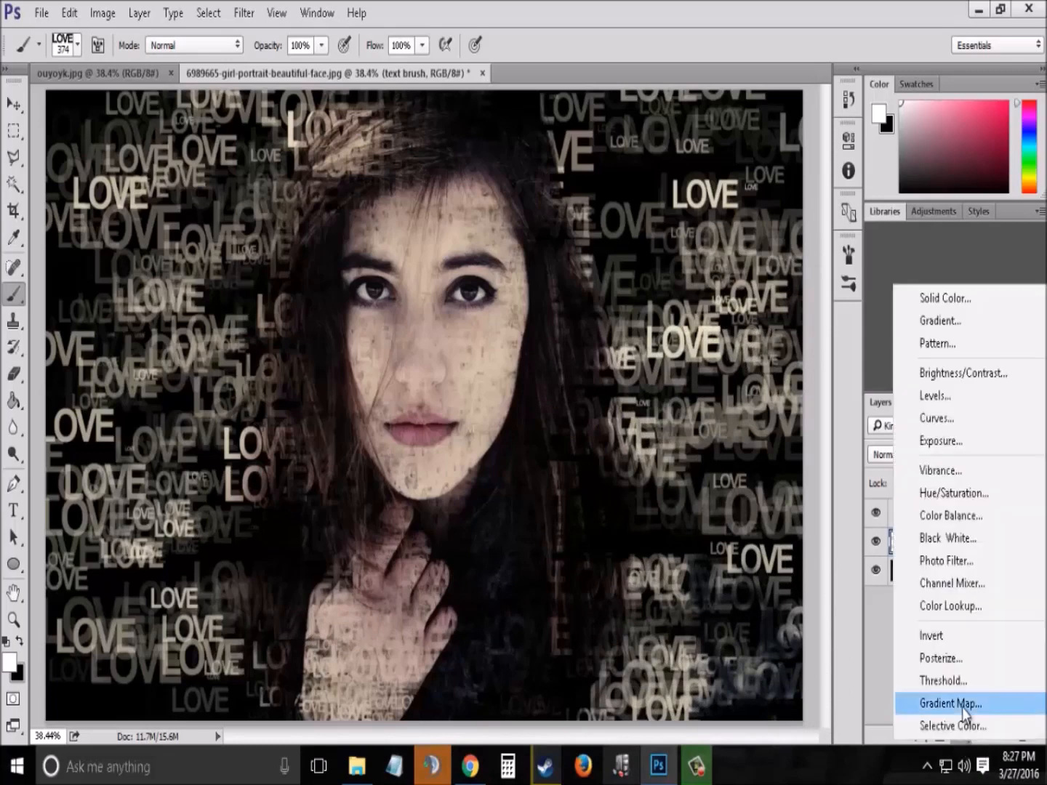
click(950, 703)
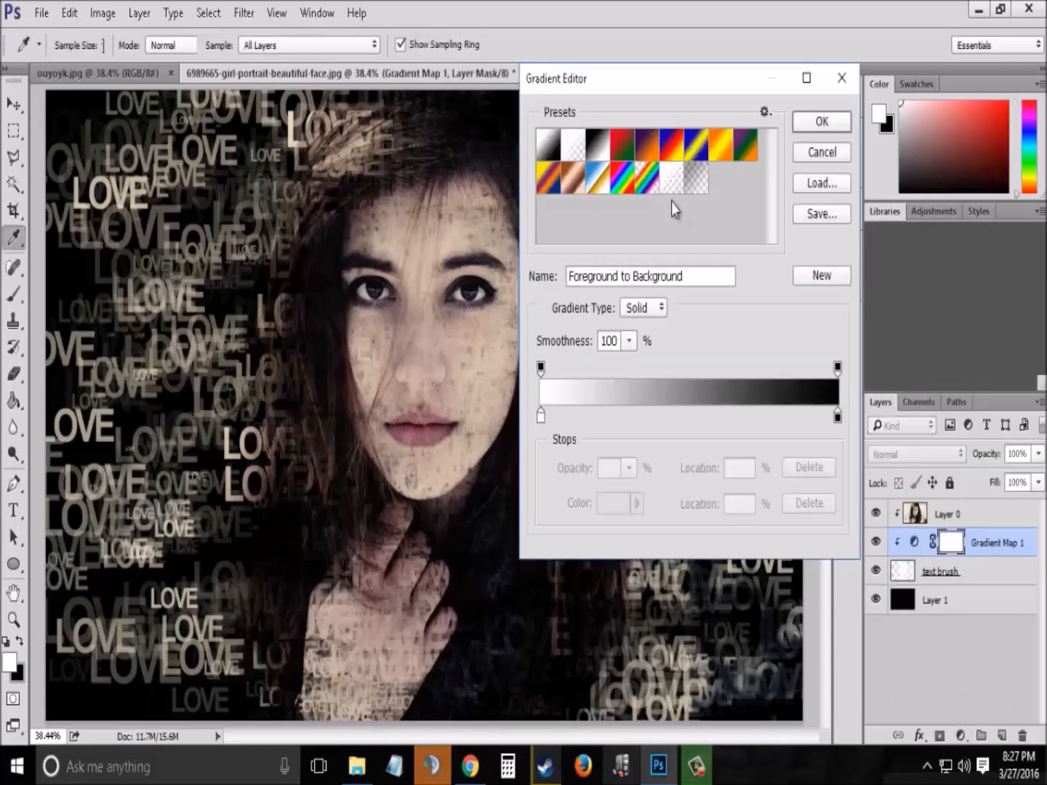
click(705, 155)
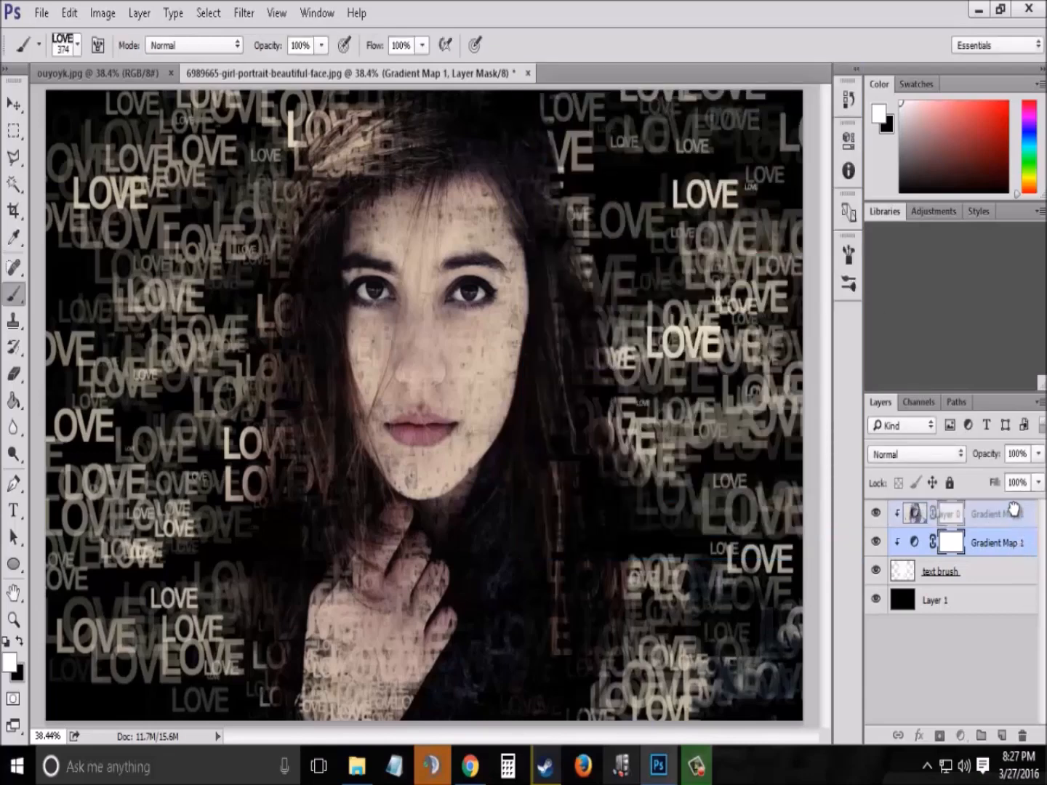
Step: Move Gradient Map 1 above the portrait, release its clipping mask, and set Screen mode at 48% opacity
click(916, 454)
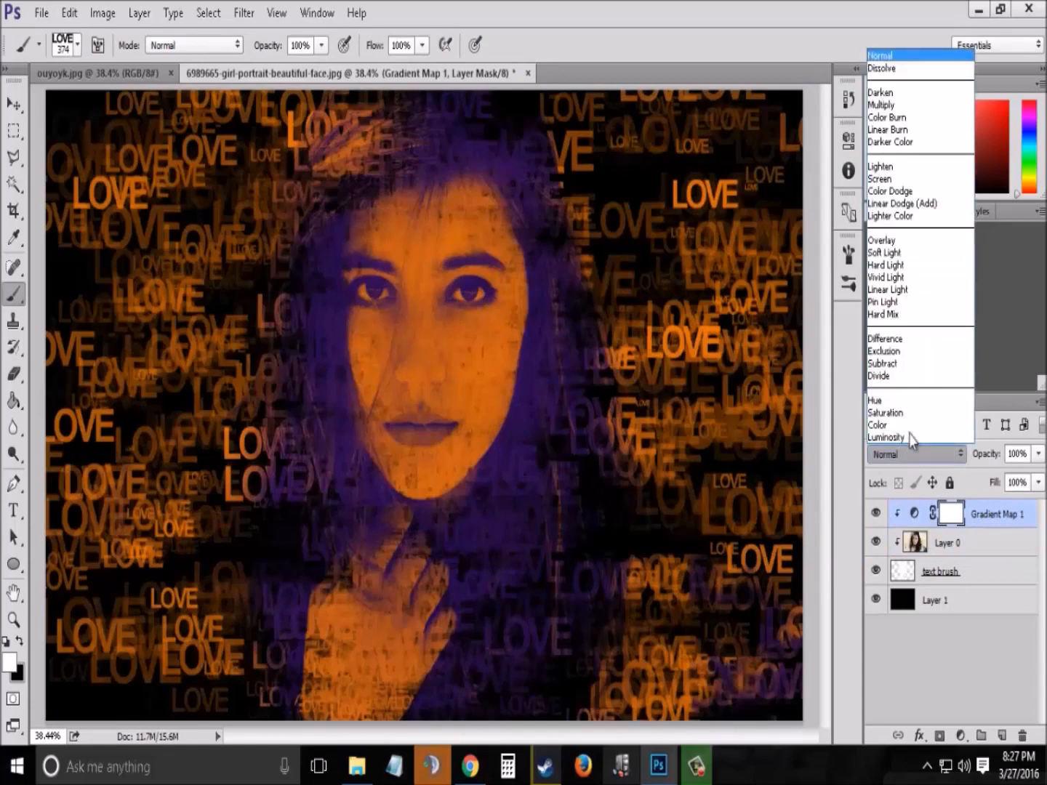
click(880, 176)
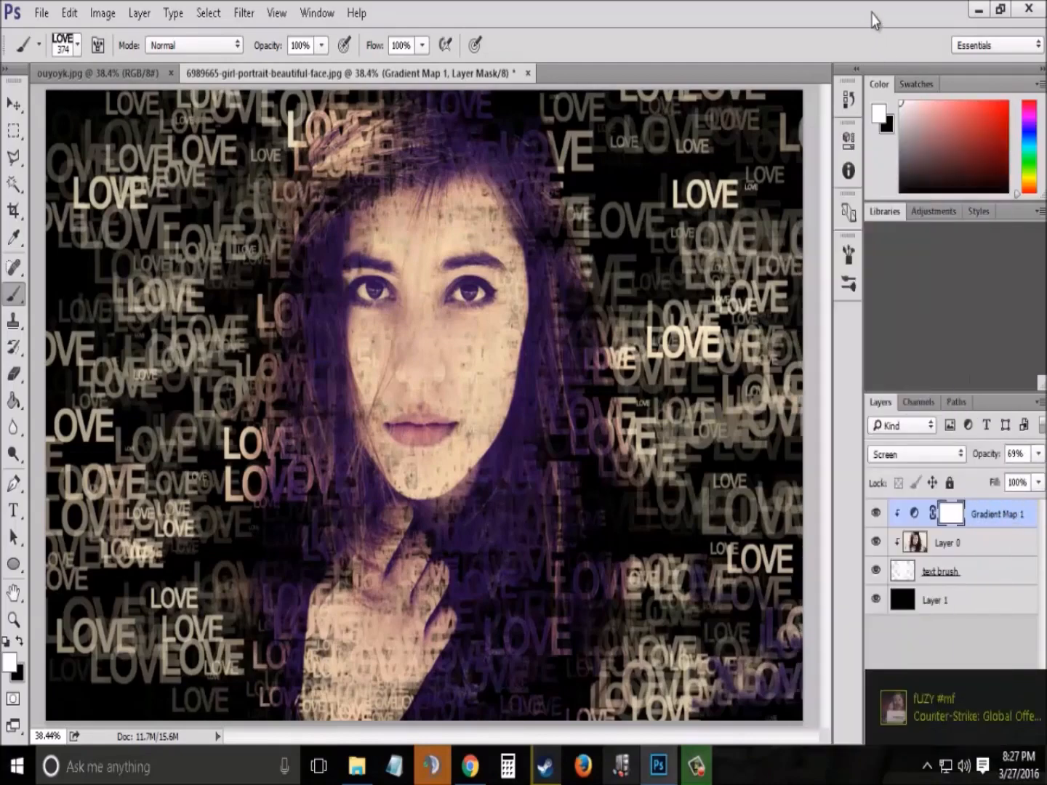
right_click(999, 514)
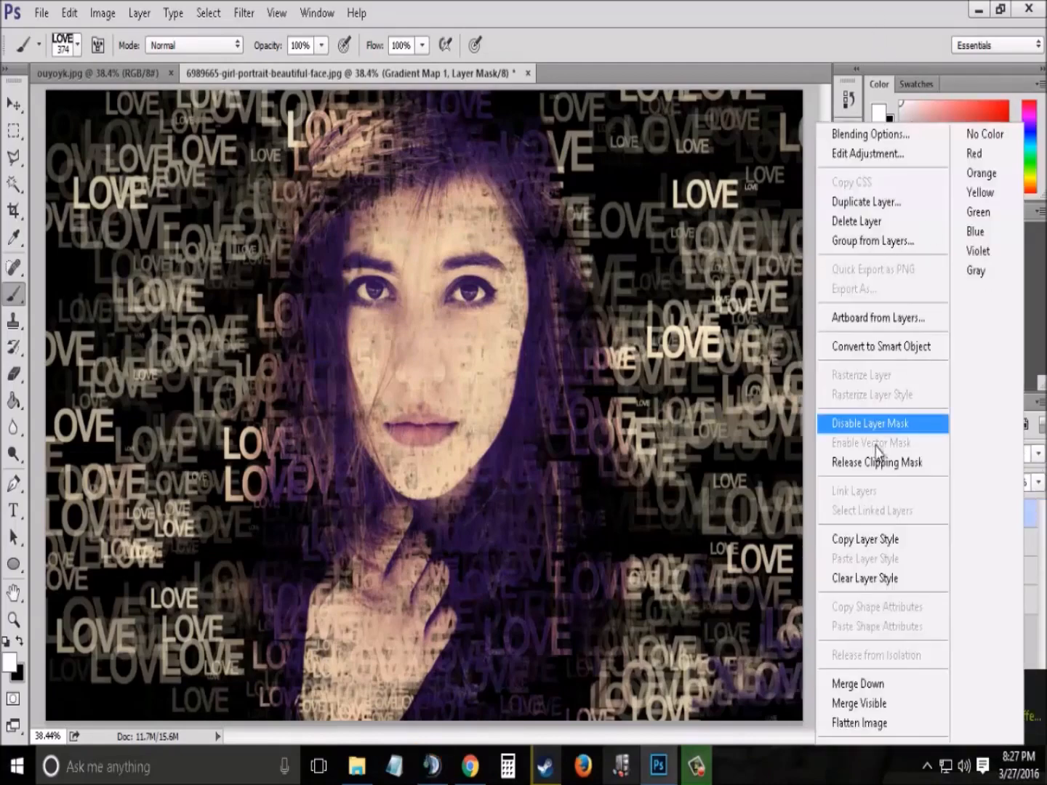
click(869, 422)
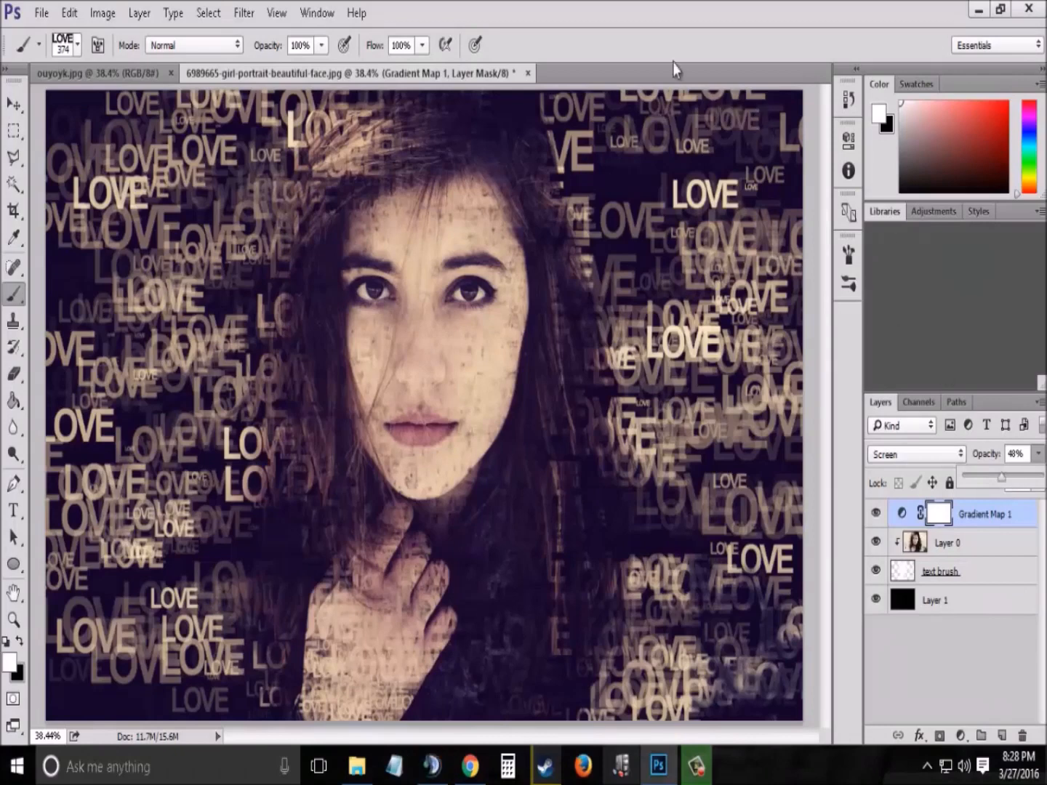
click(568, 314)
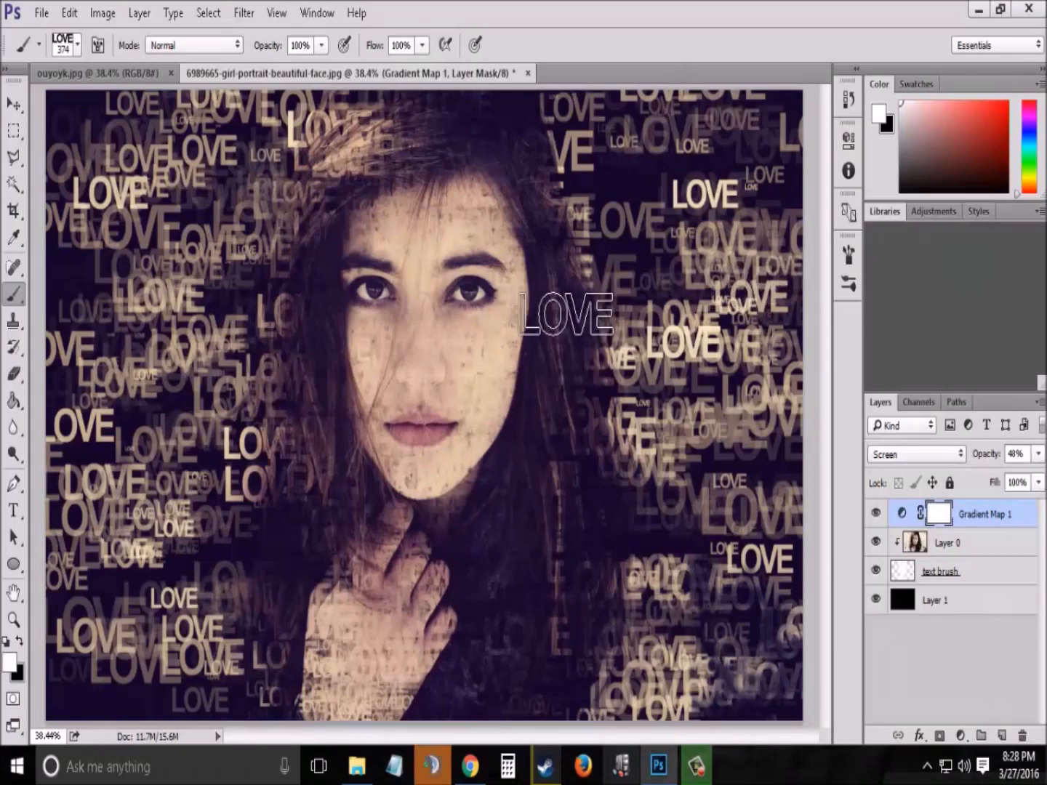